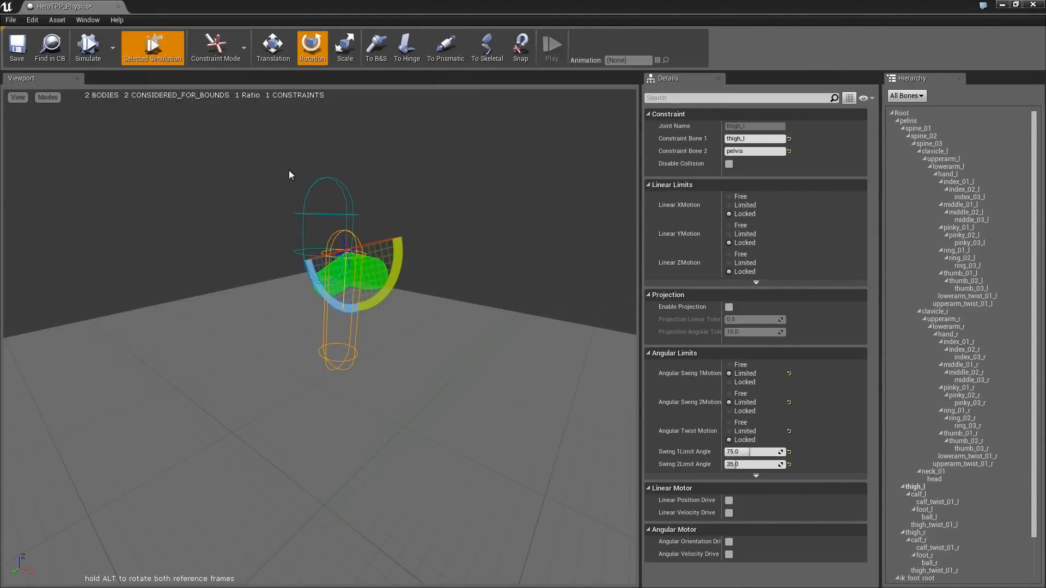
# Switch the PhAT editor from Constraint Mode to Body Mode
pyautogui.click(87, 48)
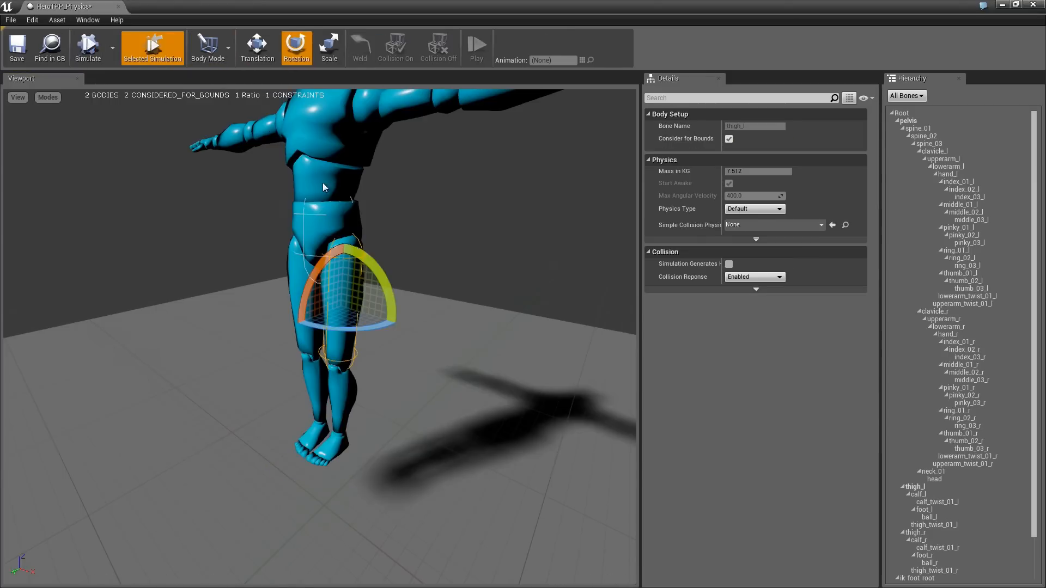
pyautogui.moveTo(333, 326)
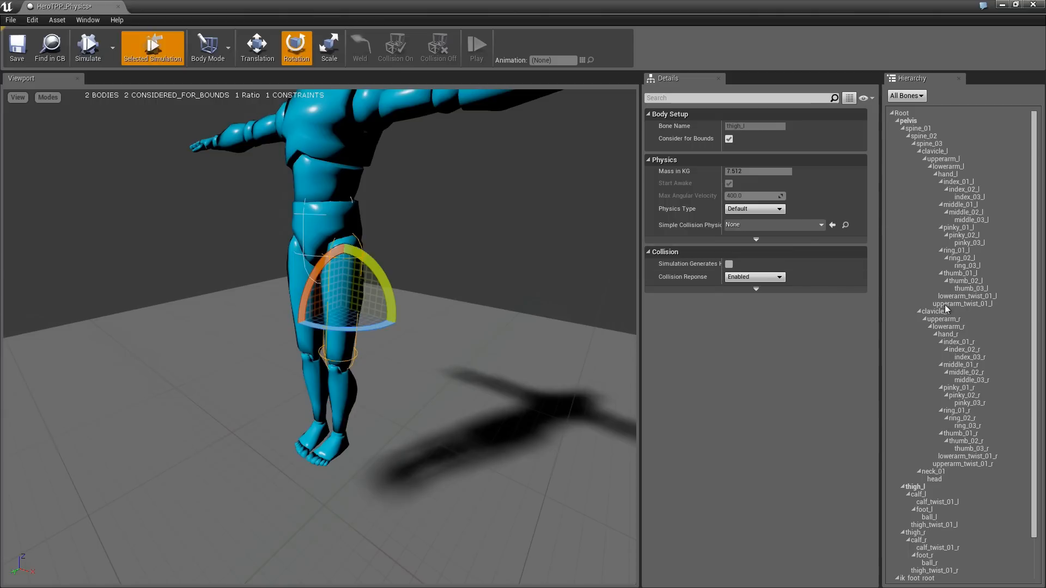
pyautogui.moveTo(908, 139)
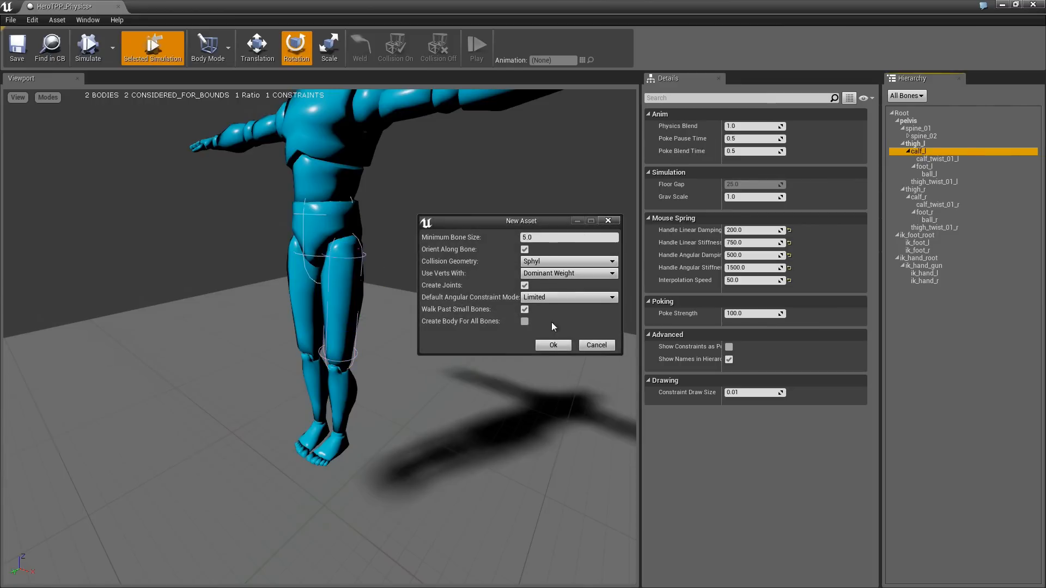
# Add a Sphyl capsule body for calf_l, jointed to the thigh body
pyautogui.click(552, 345)
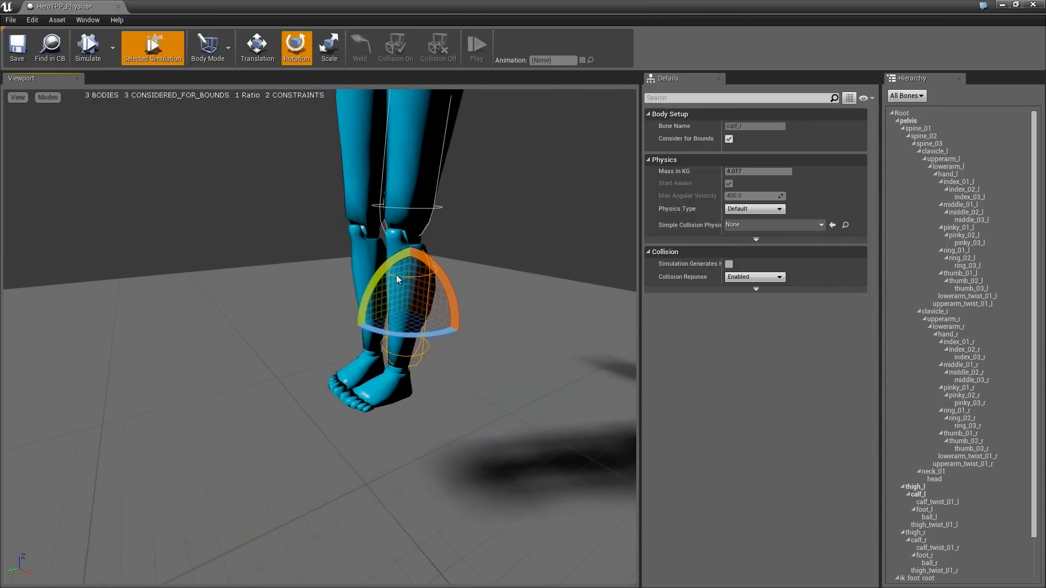
pyautogui.moveTo(87, 47)
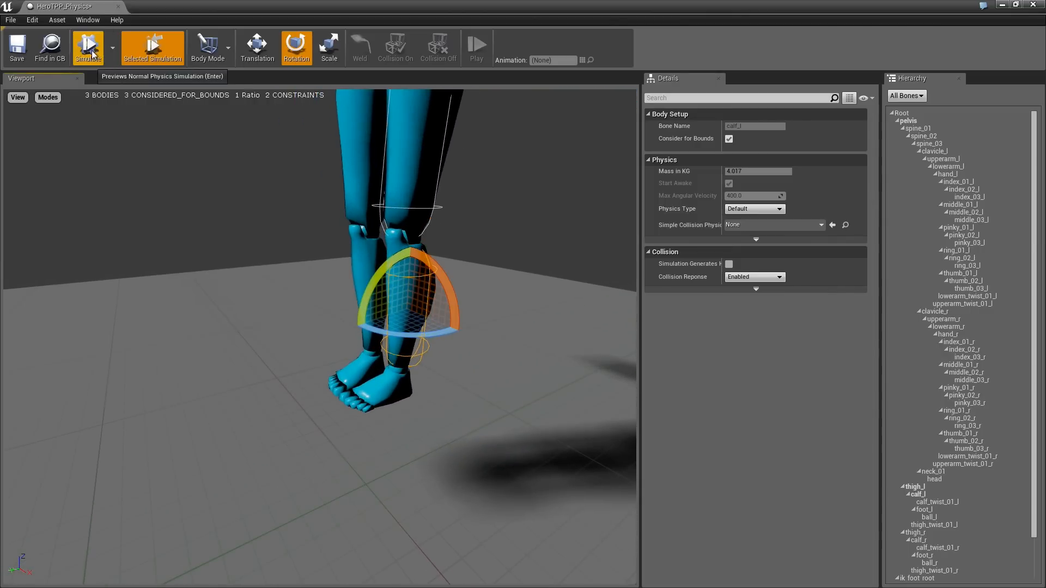
pyautogui.click(87, 47)
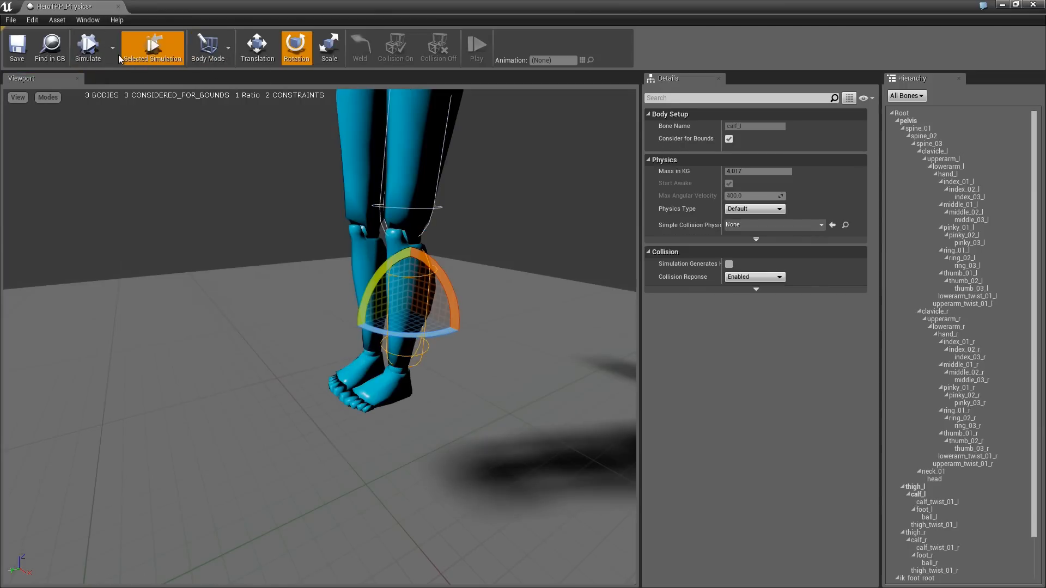
# Run and stop a Simulate preview of the leg, then enter Constraint Mode
pyautogui.click(209, 47)
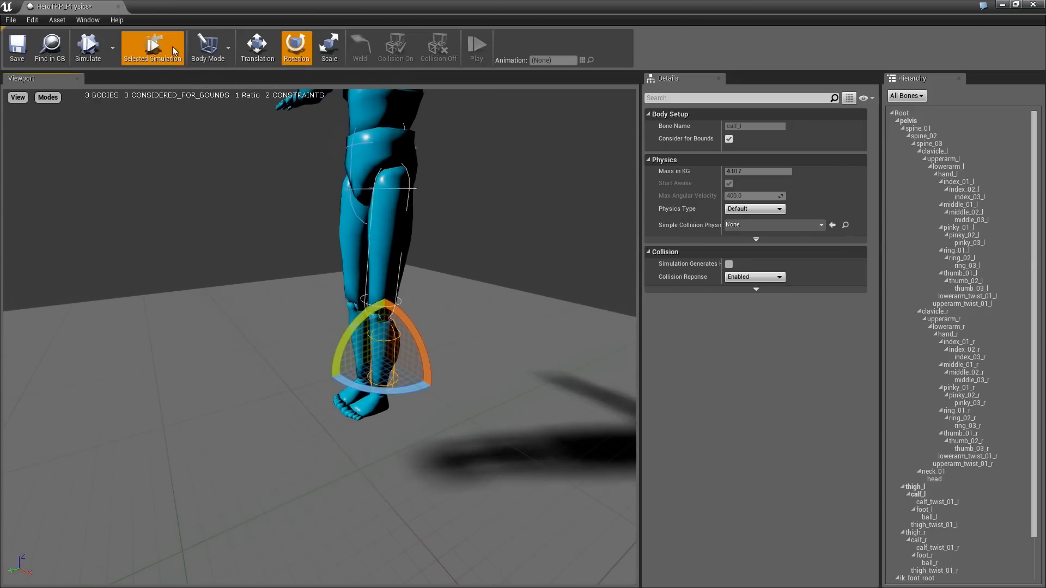
pyautogui.click(87, 47)
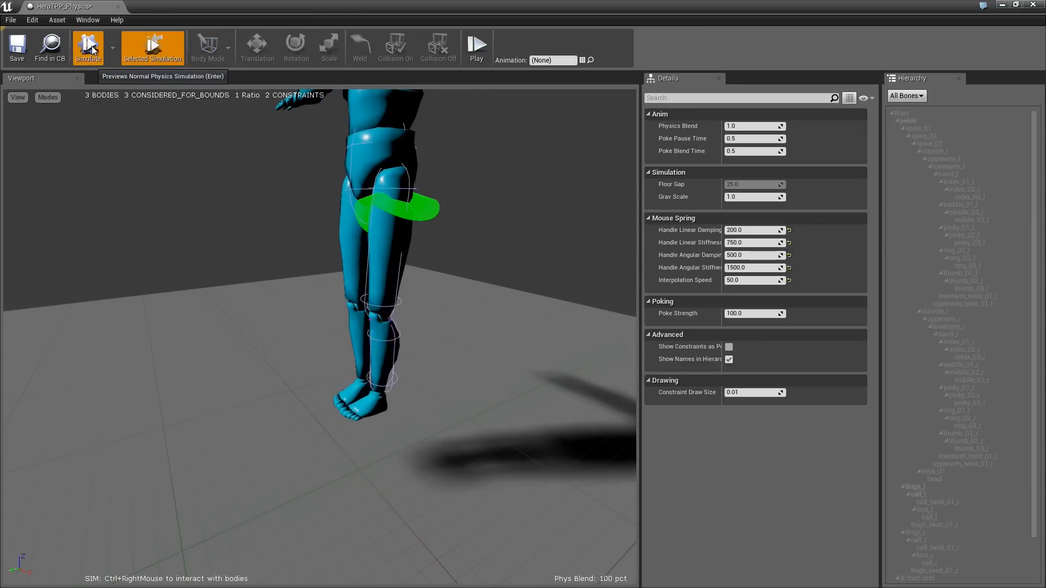
pyautogui.moveTo(437, 361)
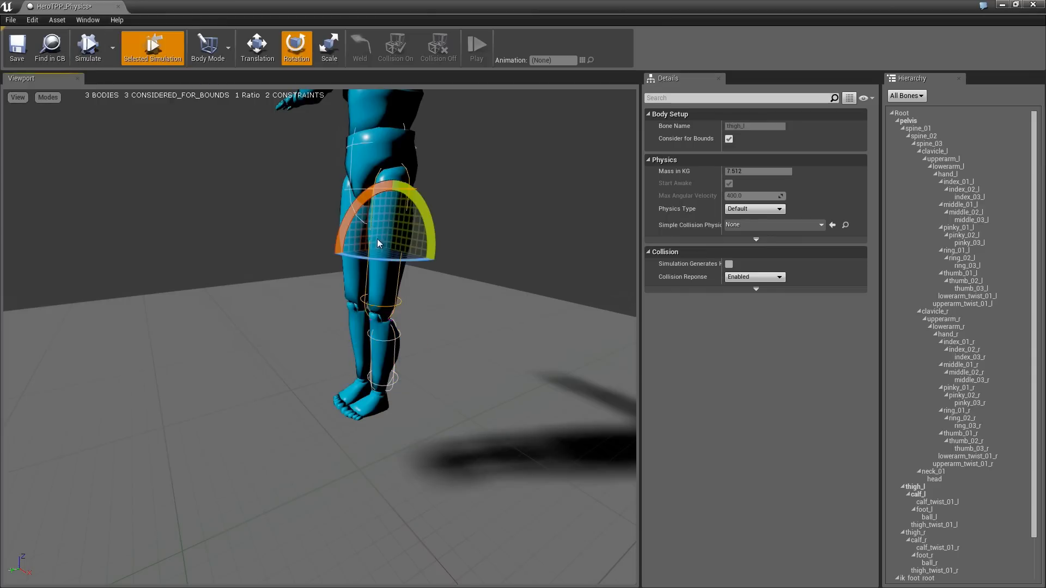
pyautogui.moveTo(320, 244)
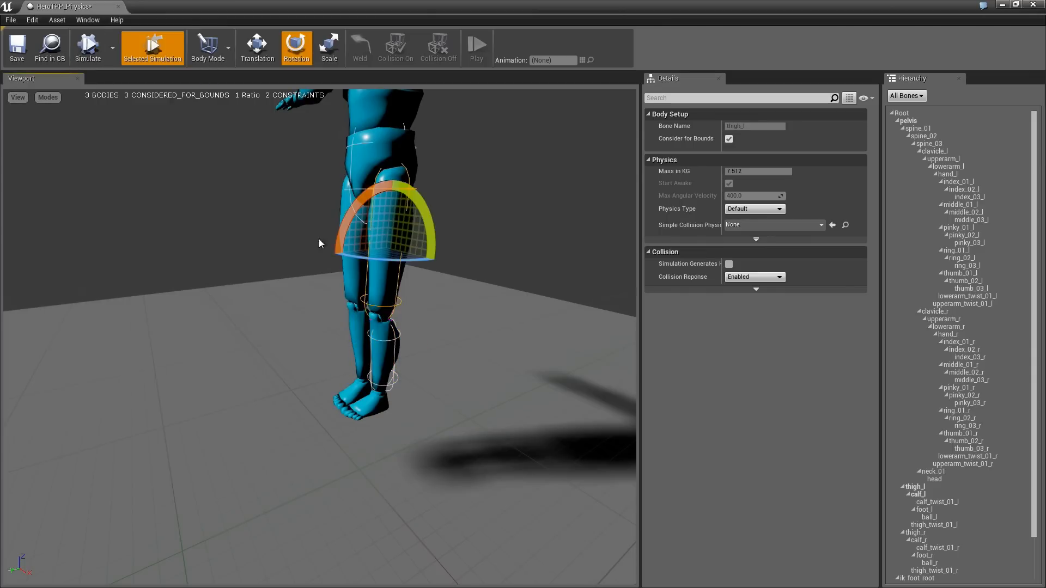
pyautogui.moveTo(100, 81)
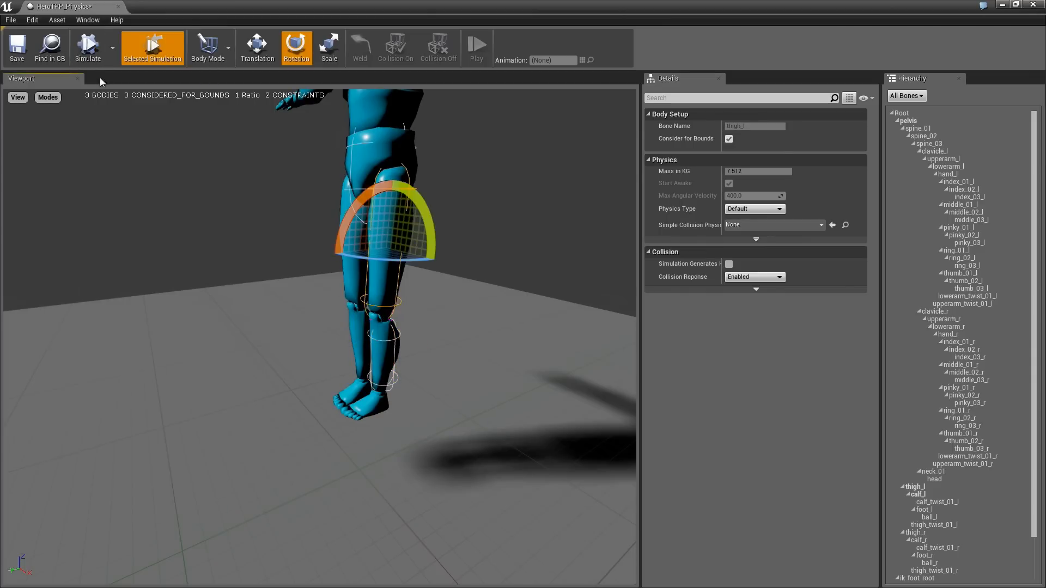
pyautogui.click(87, 48)
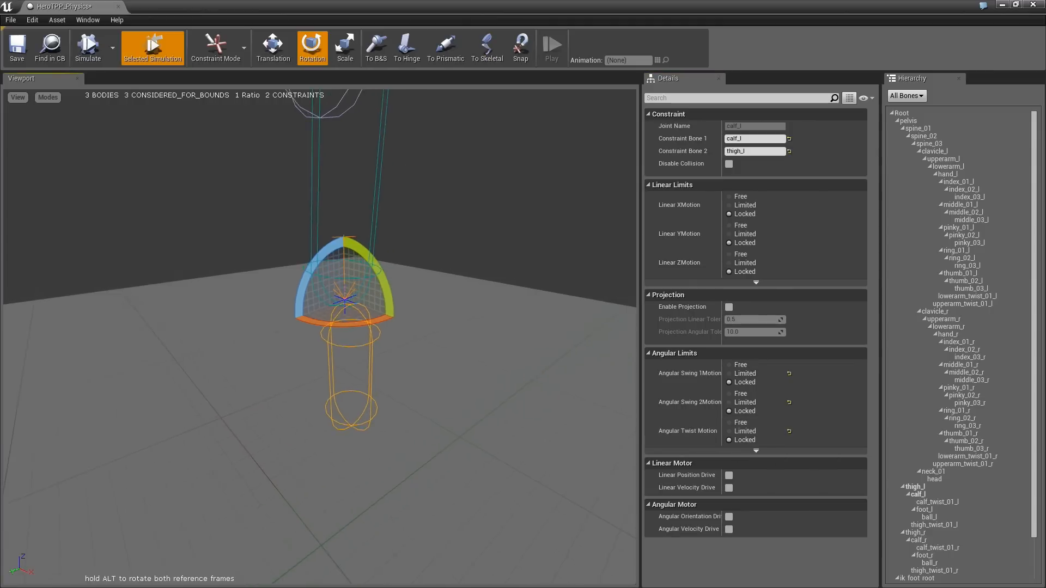
pyautogui.click(345, 316)
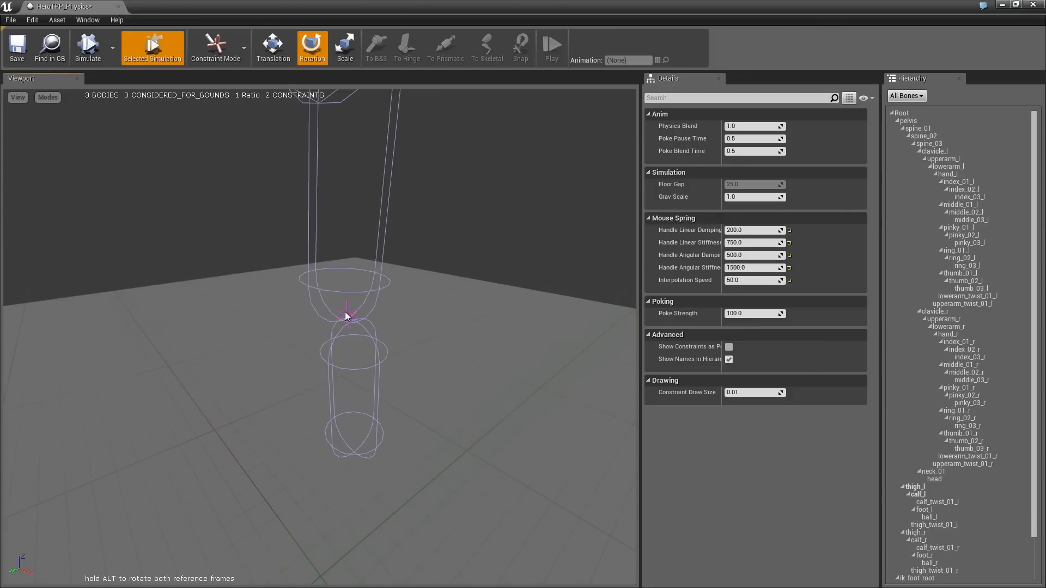
pyautogui.click(347, 317)
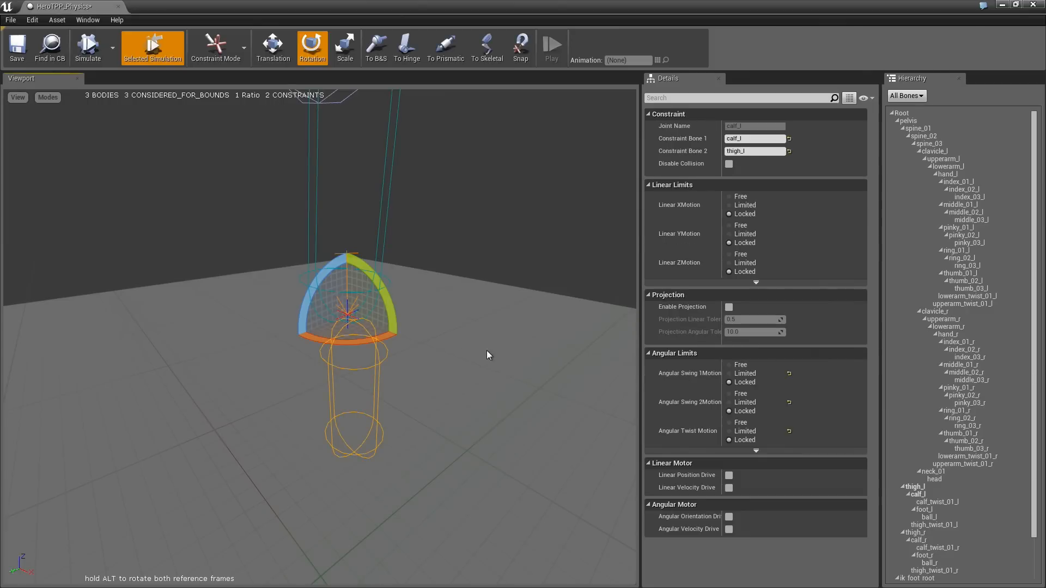
pyautogui.click(731, 373)
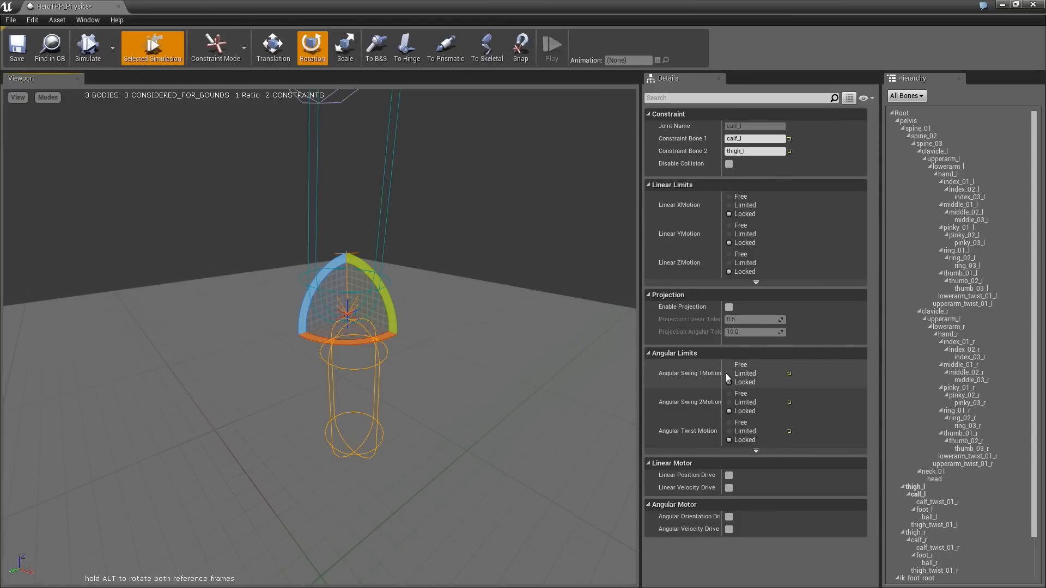
pyautogui.click(729, 372)
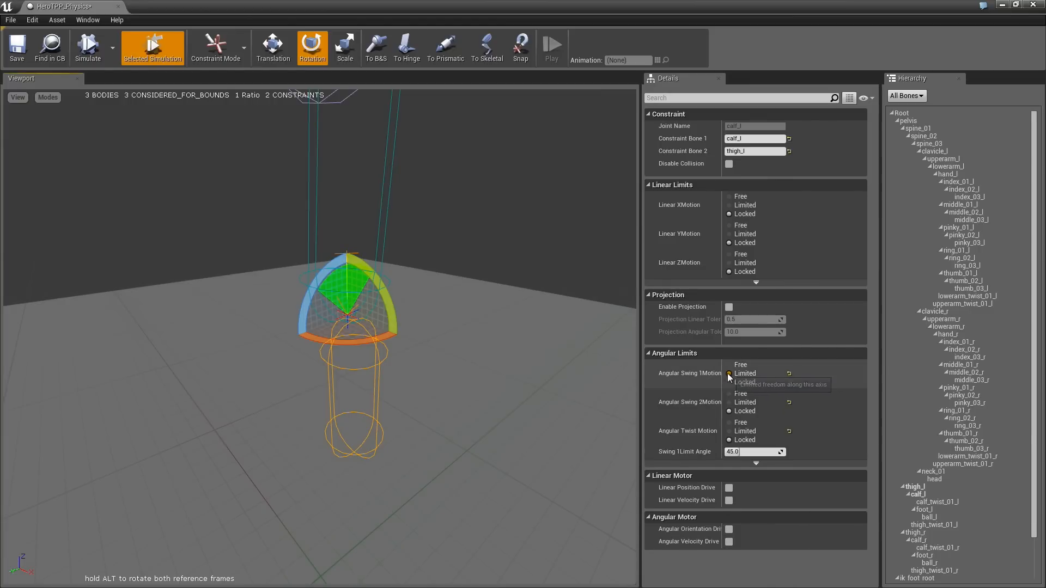
pyautogui.click(728, 382)
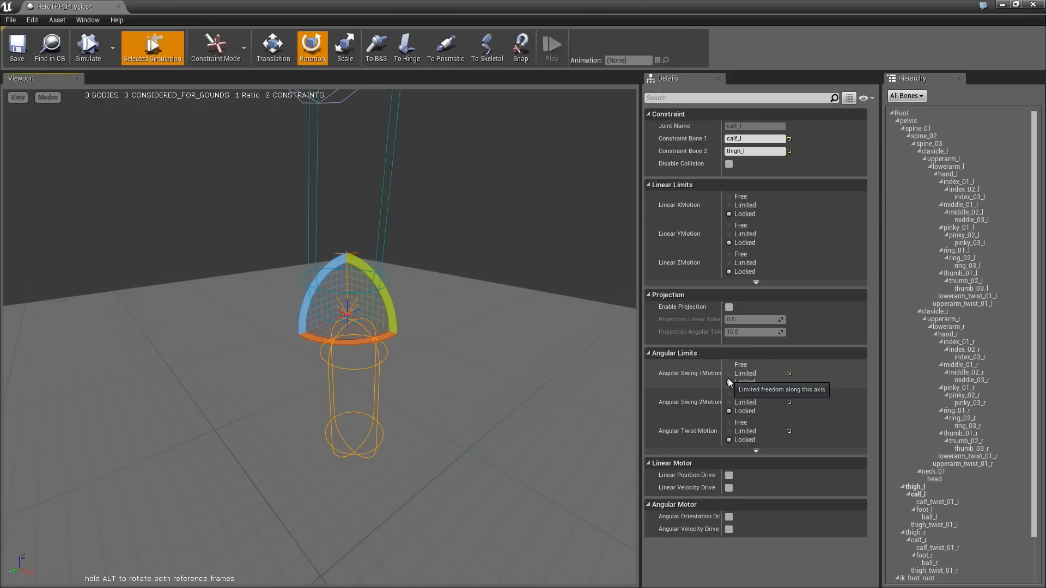
pyautogui.click(728, 372)
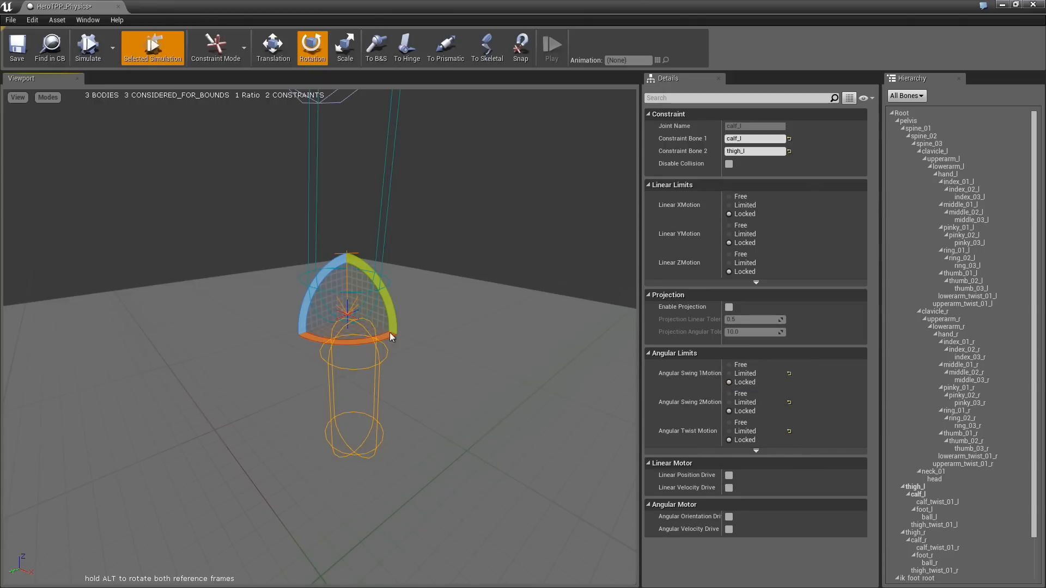
# Limit the knee's Angular Swing 1 to 45° and test it in simulation
pyautogui.click(731, 373)
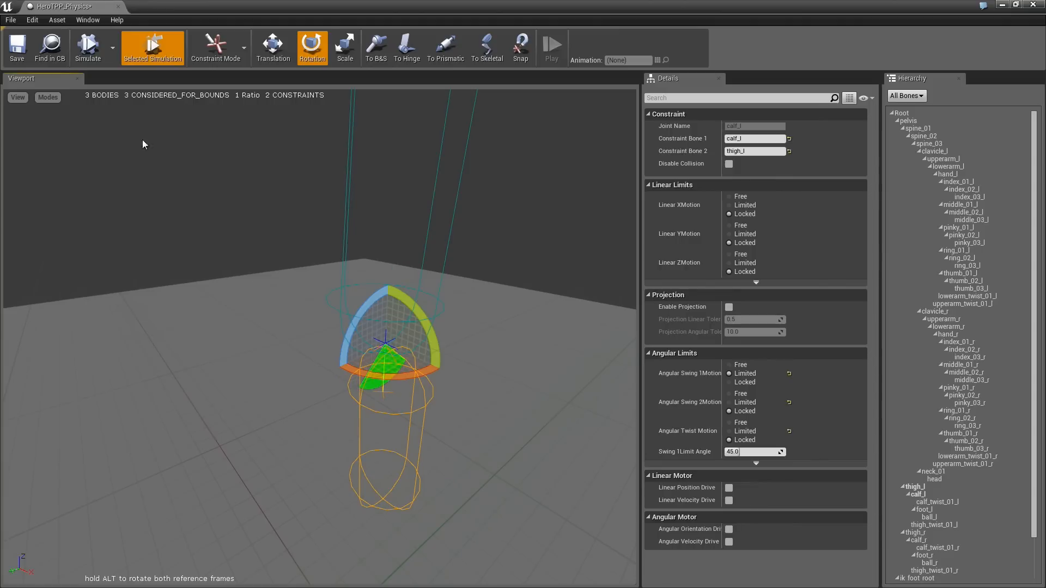
pyautogui.moveTo(87, 47)
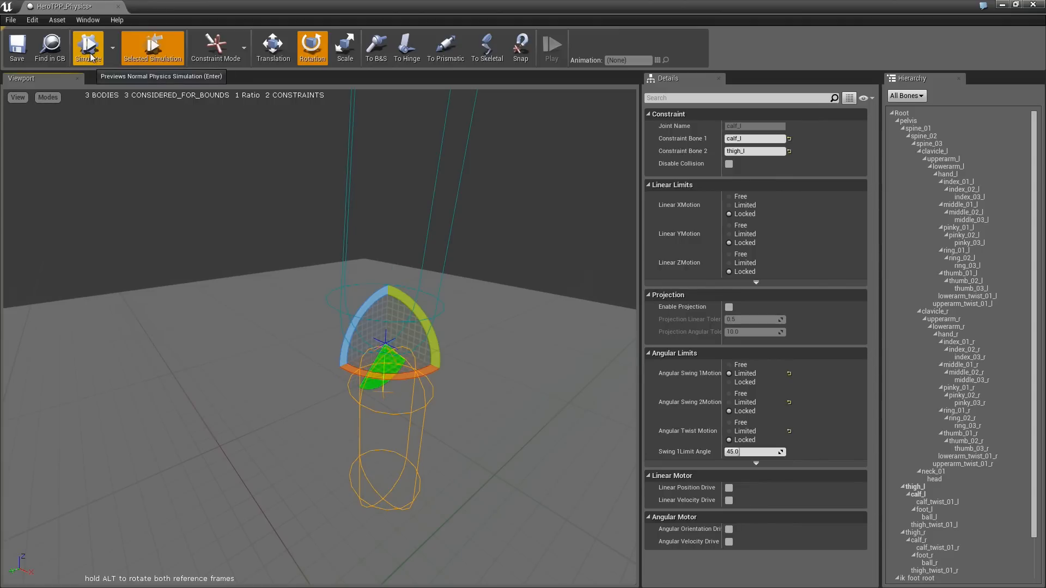
pyautogui.click(87, 46)
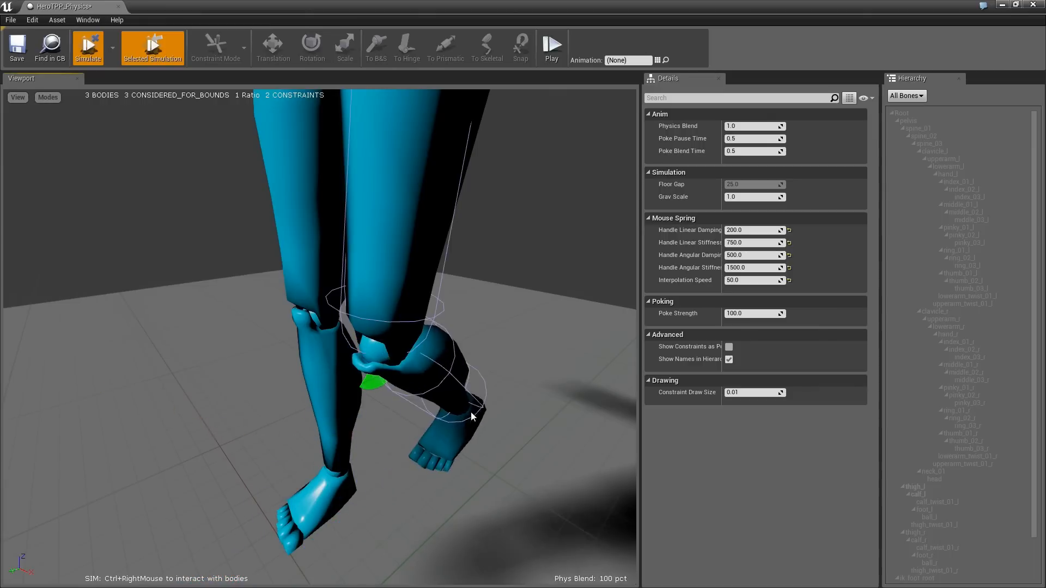
pyautogui.moveTo(152, 48)
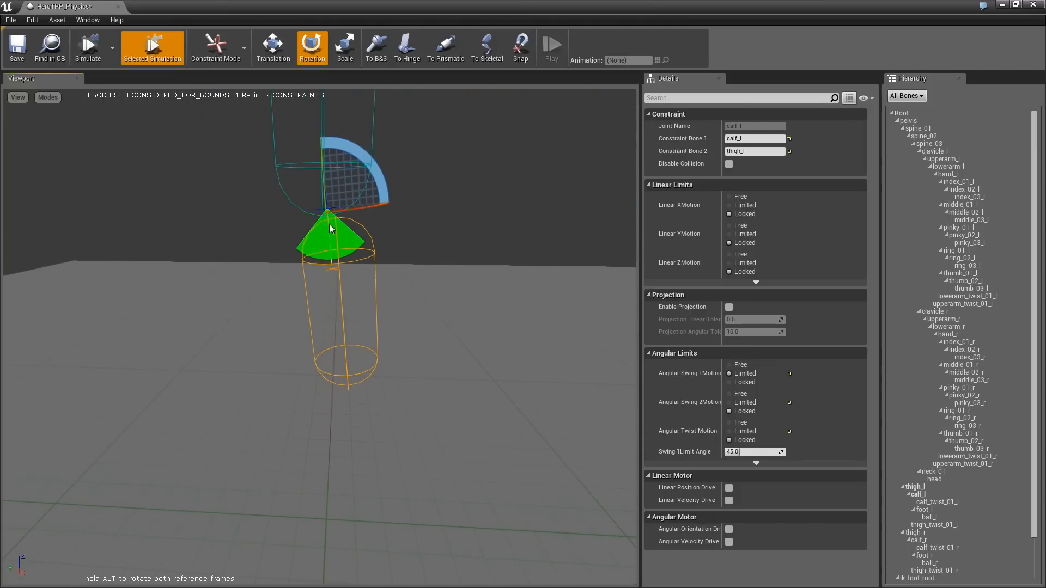
pyautogui.moveTo(327, 273)
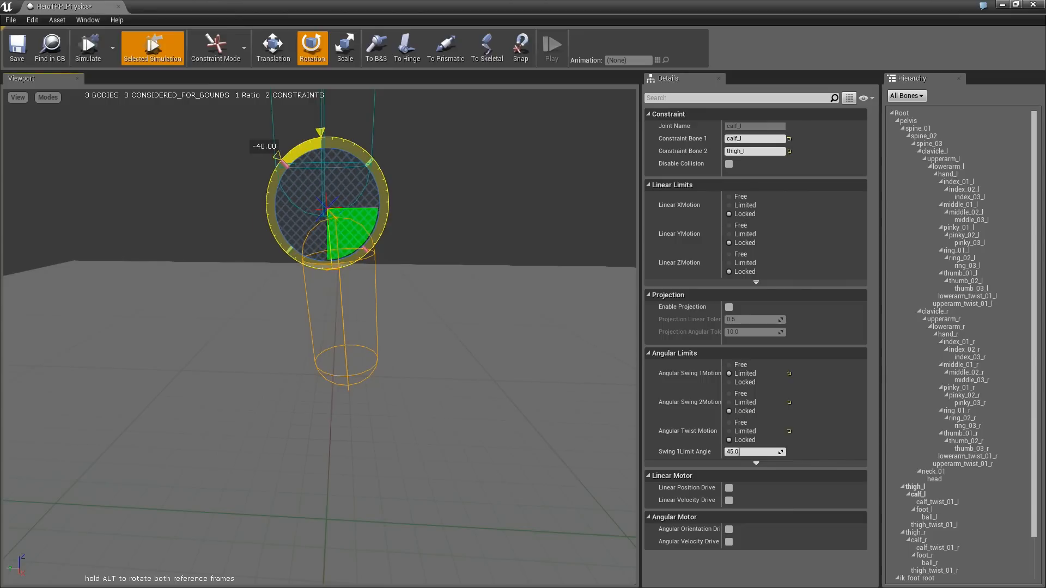
pyautogui.moveTo(87, 47)
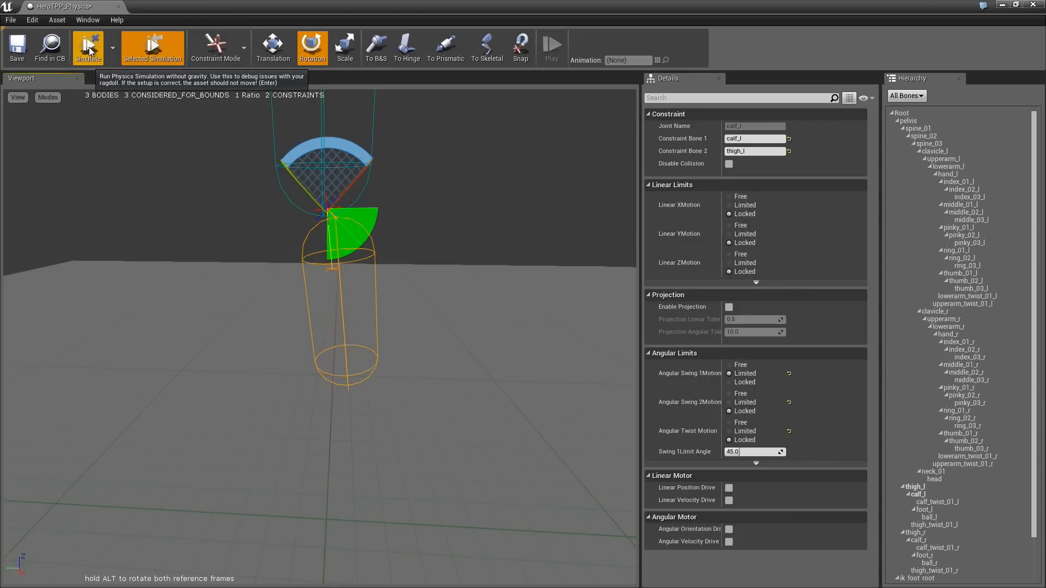
pyautogui.click(87, 47)
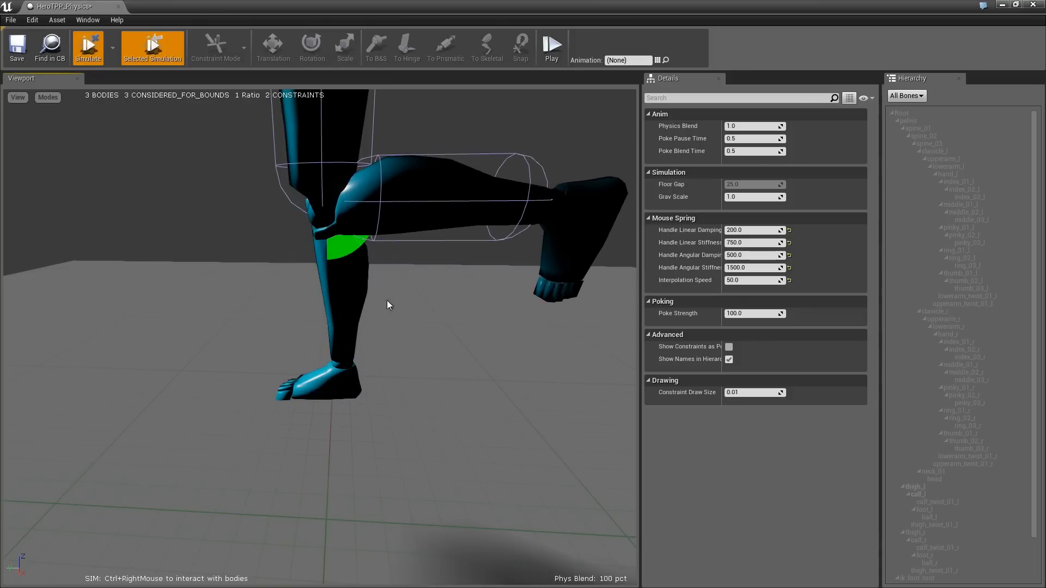
pyautogui.moveTo(228, 289)
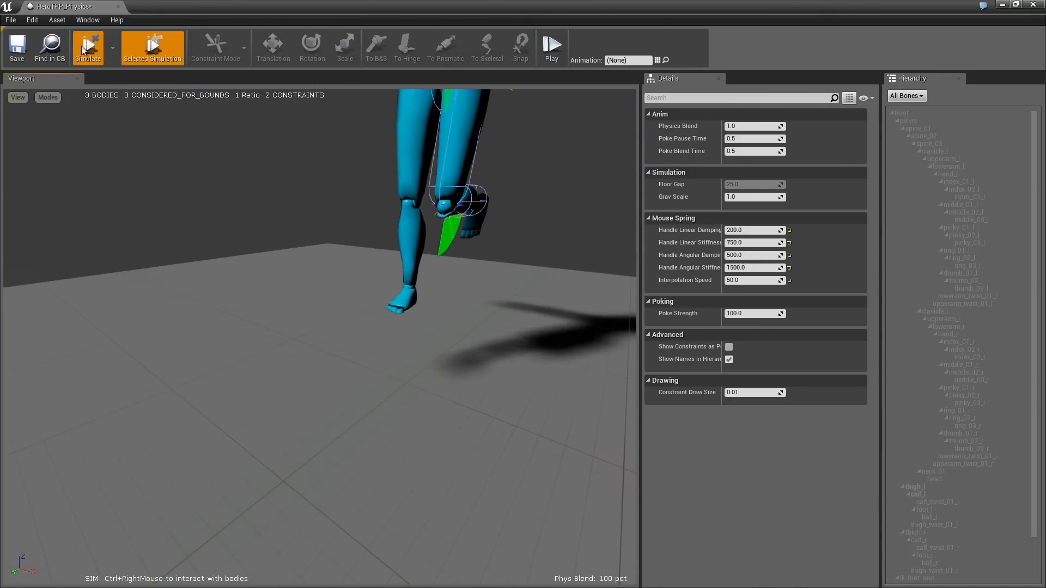
pyautogui.click(87, 48)
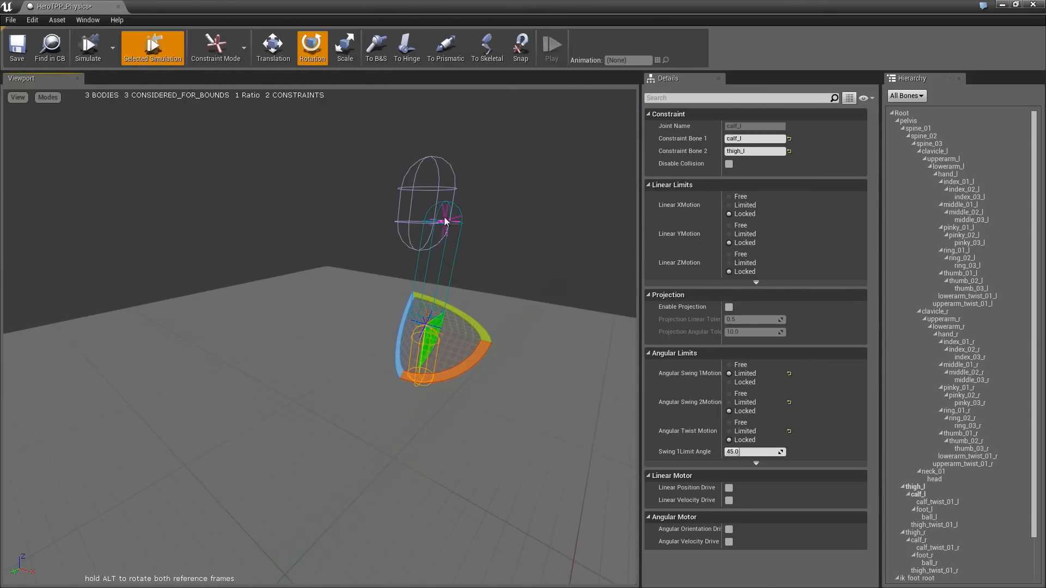
pyautogui.click(216, 48)
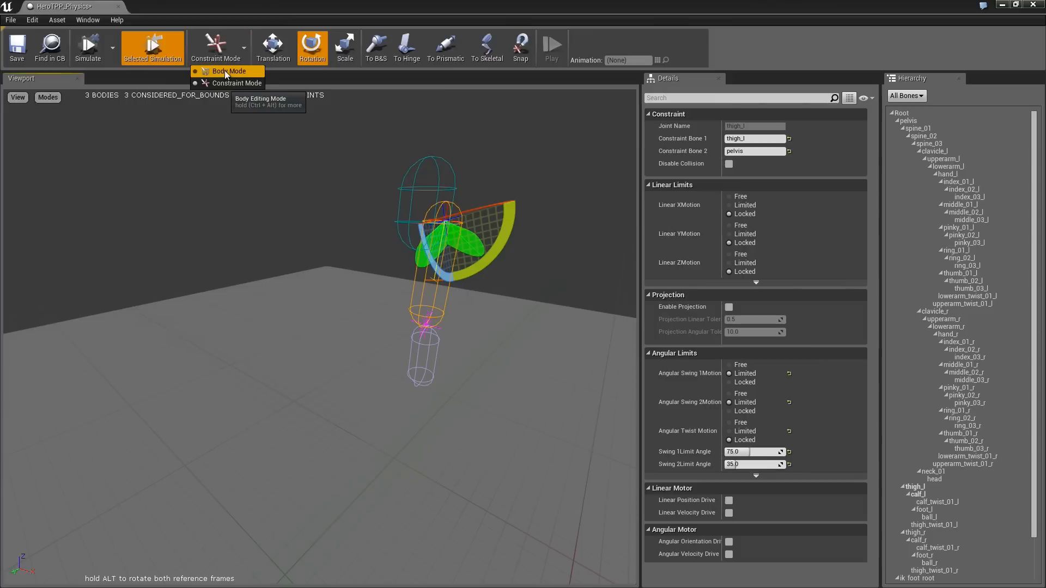
# Select the thigh body and run a physics test of the leg
pyautogui.click(228, 70)
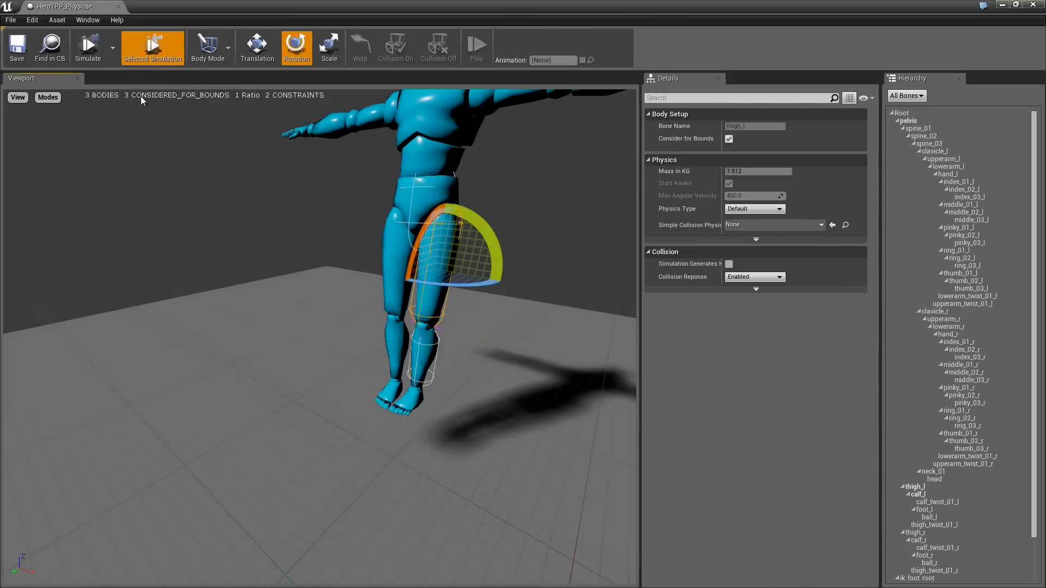
pyautogui.click(87, 47)
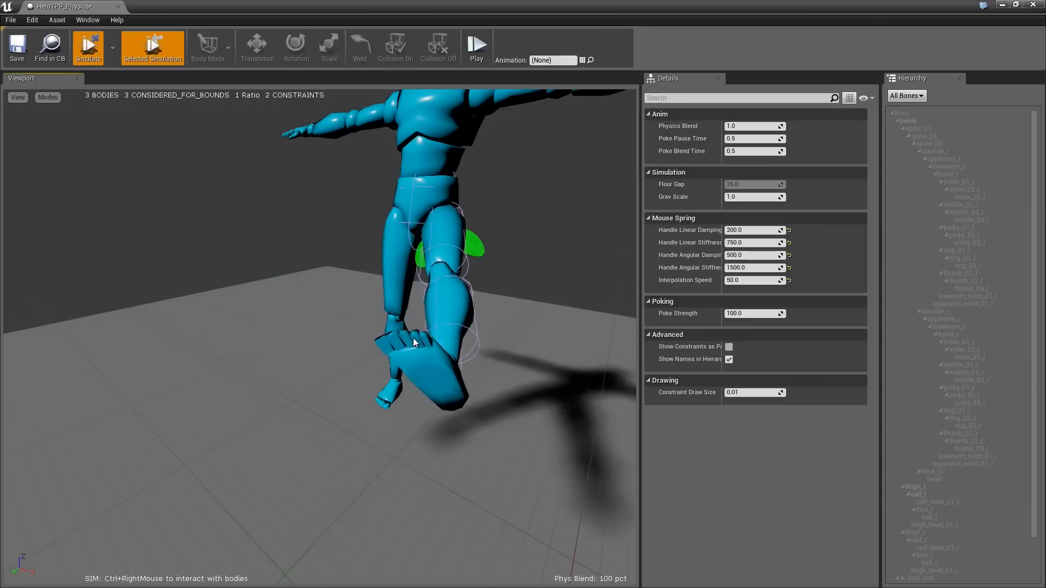
pyautogui.moveTo(152, 47)
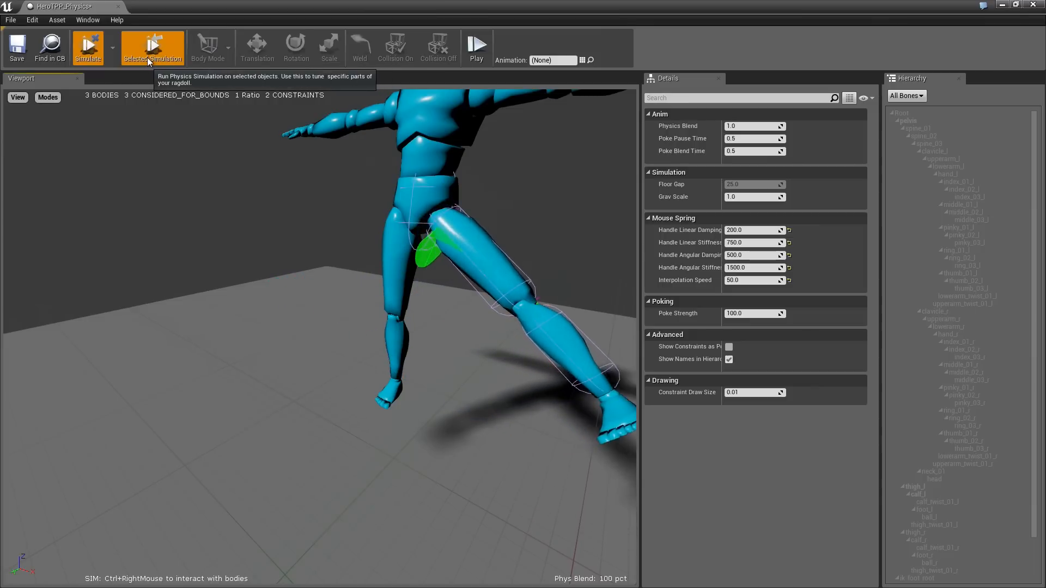
pyautogui.moveTo(87, 46)
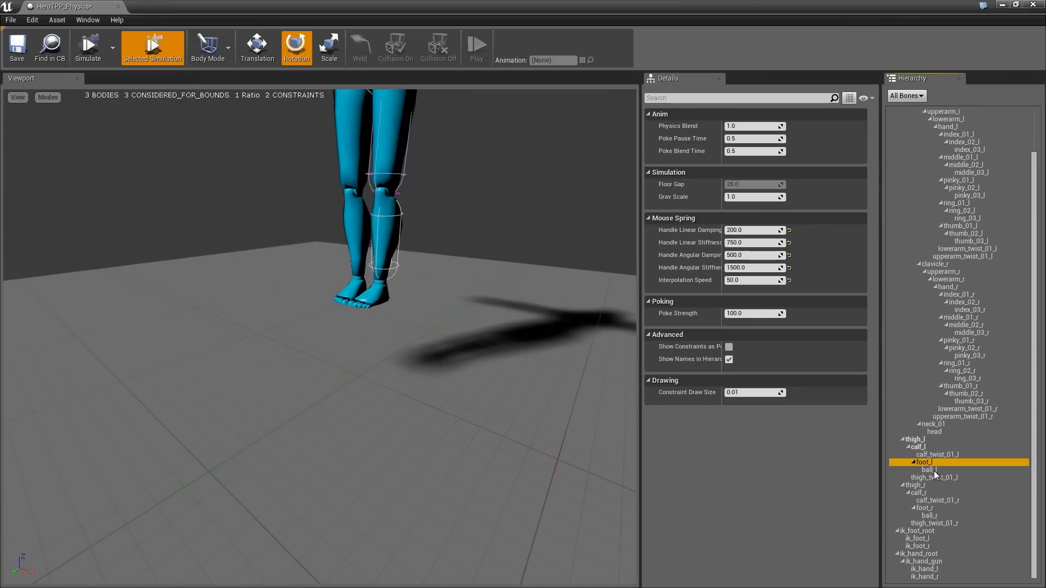
# Add a Box collision body to the foot_l bone
pyautogui.click(909, 461)
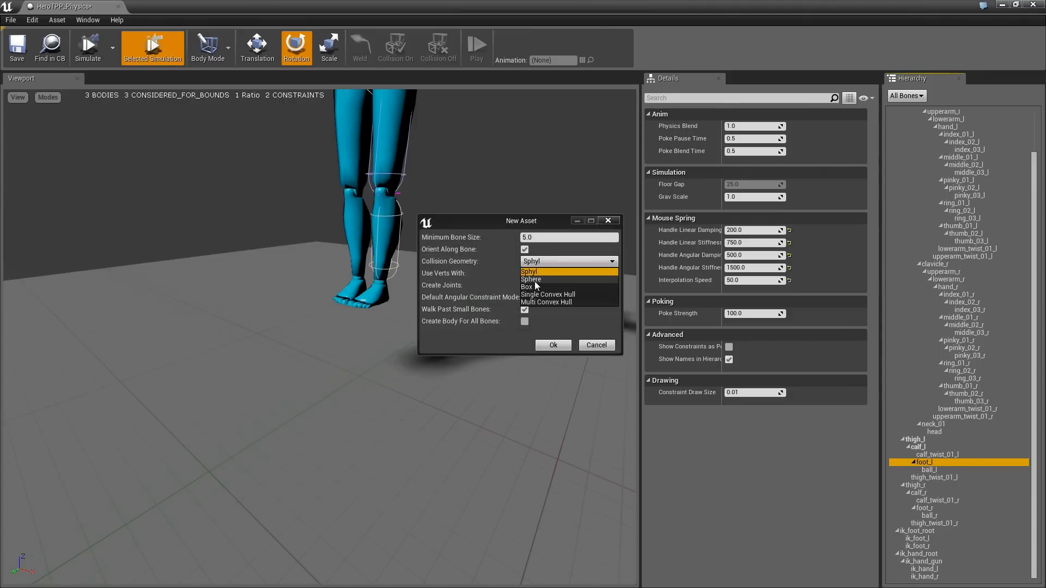
pyautogui.click(552, 345)
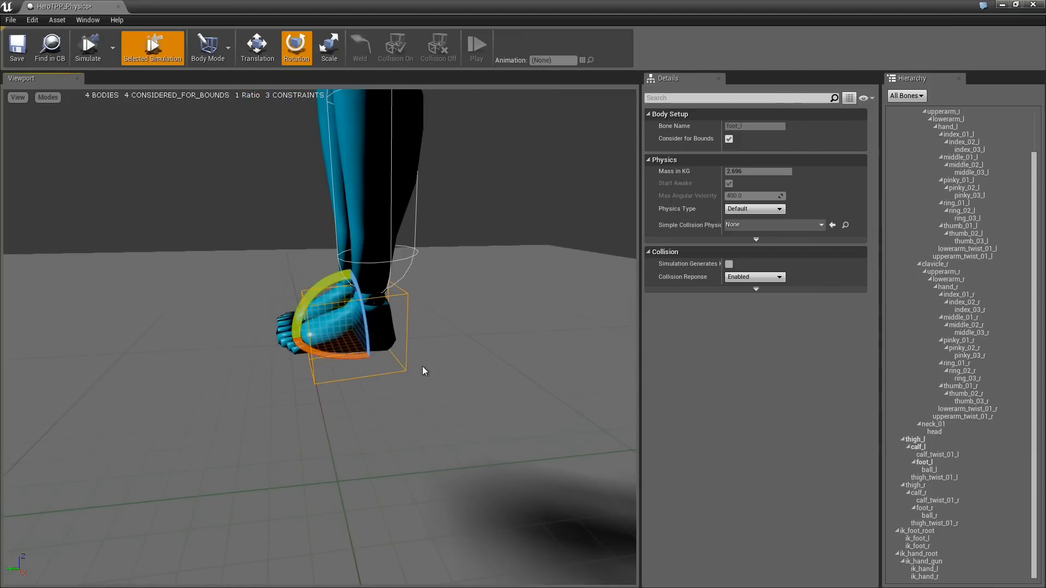
# Move and scale the foot box to fit the foot, then select the foot_l constraint
pyautogui.click(257, 48)
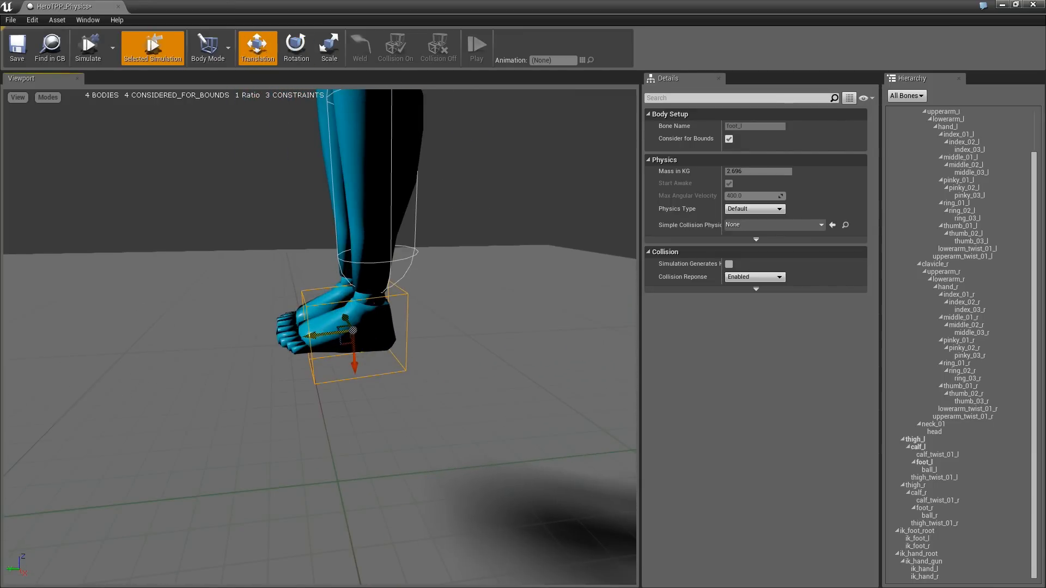
pyautogui.click(328, 47)
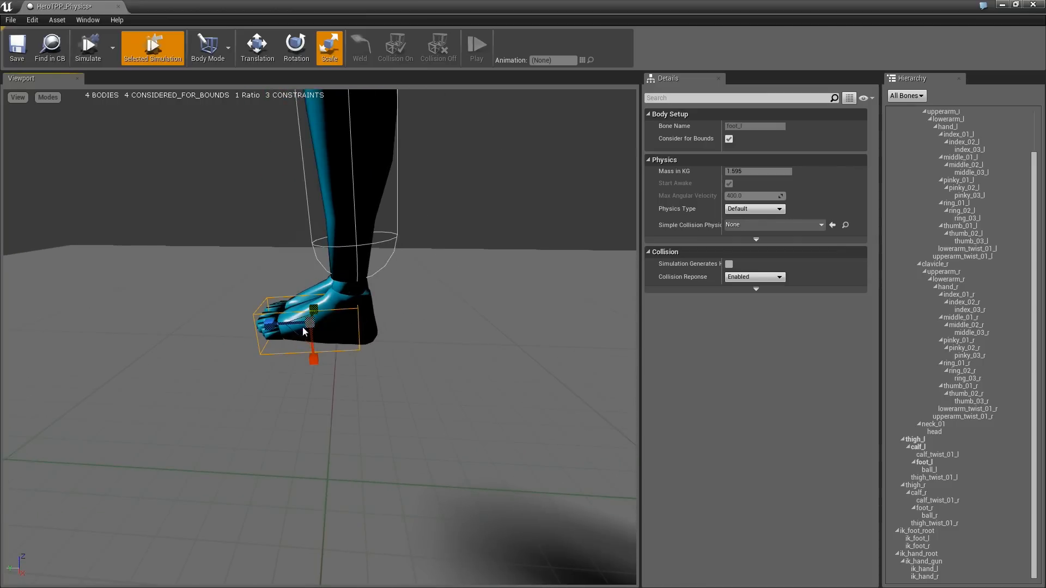
pyautogui.click(257, 47)
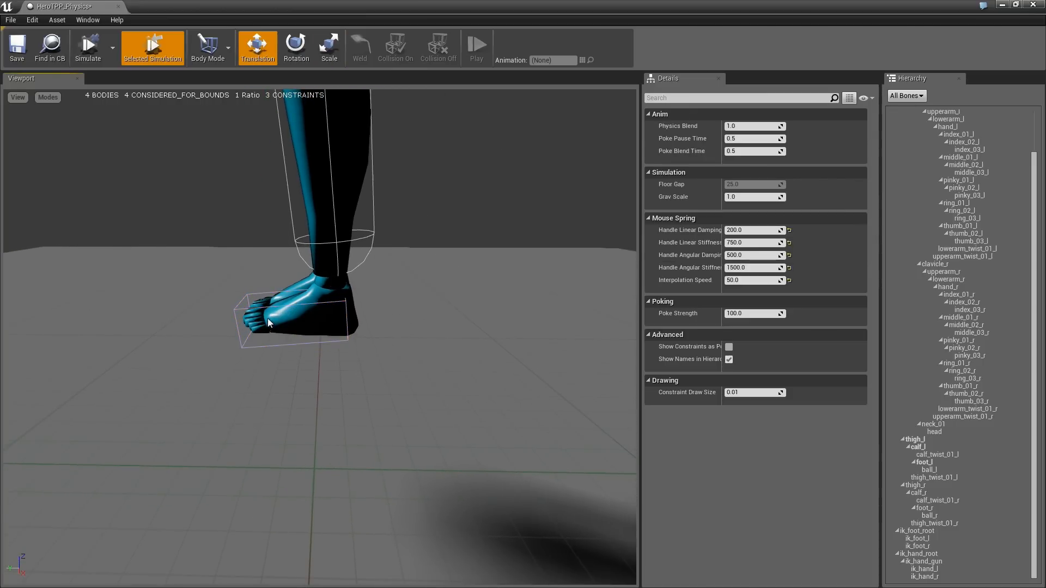
pyautogui.click(294, 320)
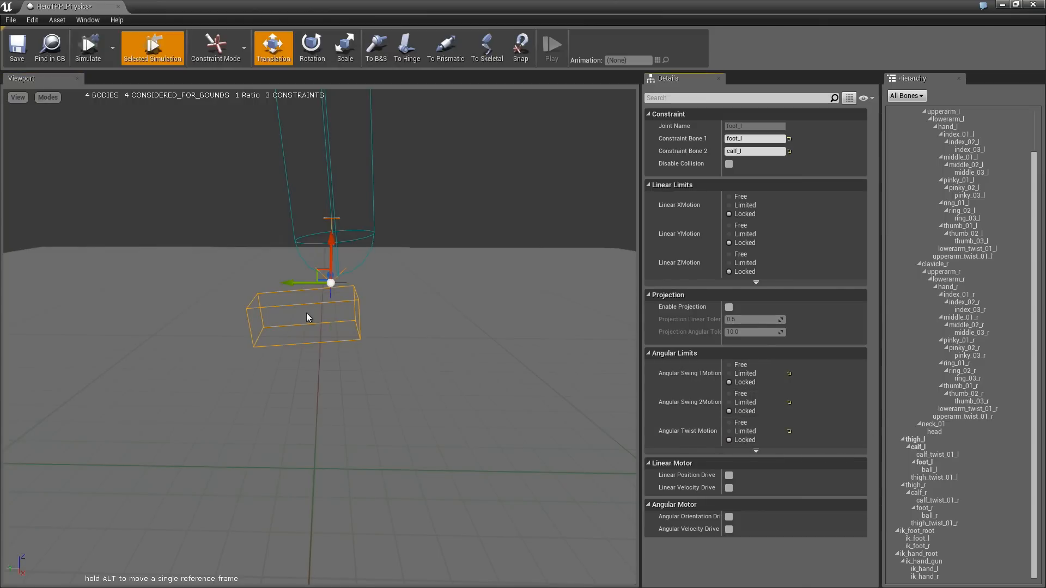
# Limit the ankle's Angular Swing 1 to 45° and rotate its constraint frame to suit the foot
pyautogui.click(734, 373)
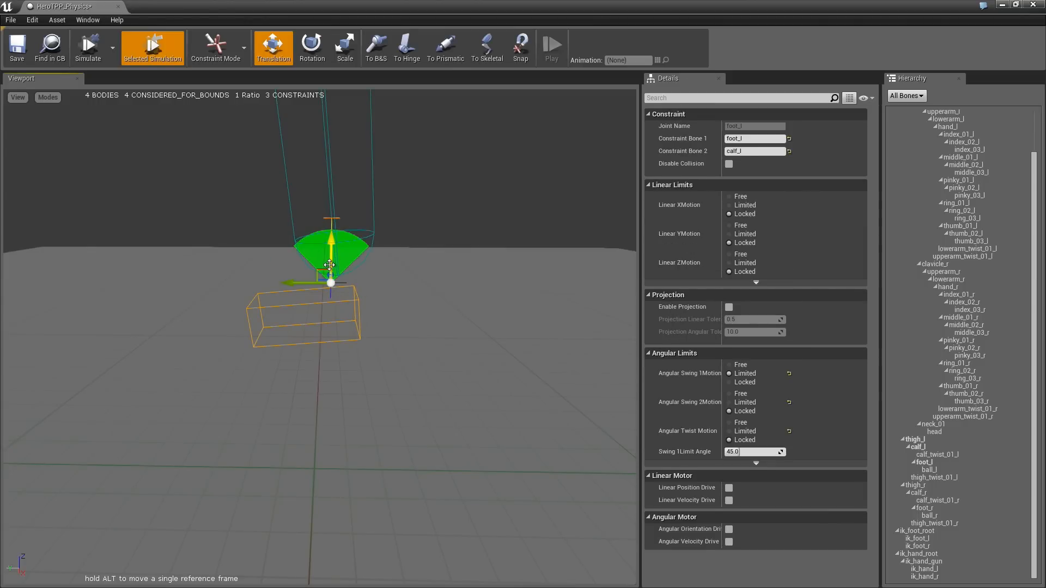
pyautogui.click(312, 48)
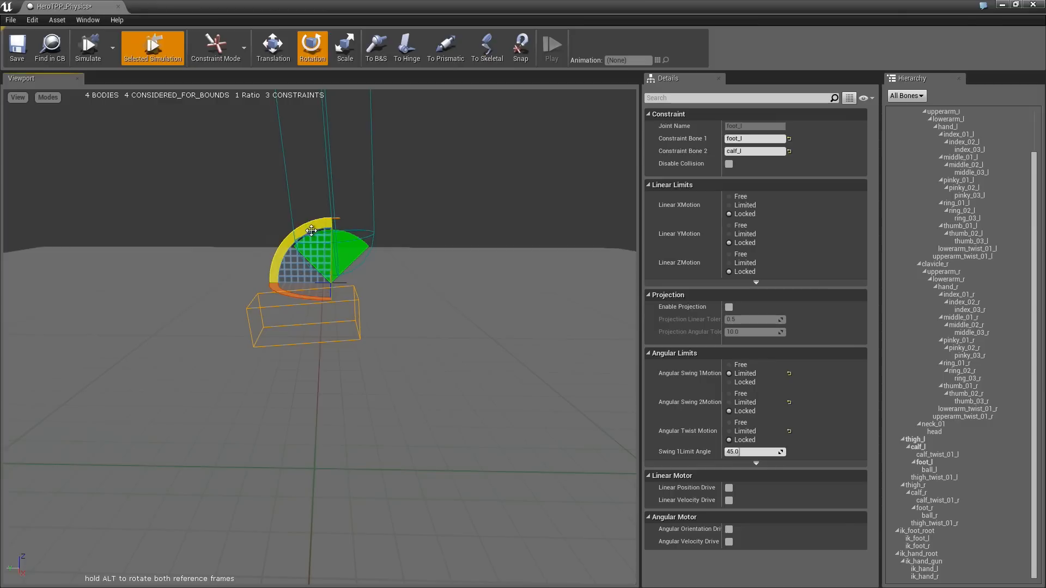
pyautogui.moveTo(310, 229); pyautogui.dragTo(287, 227)
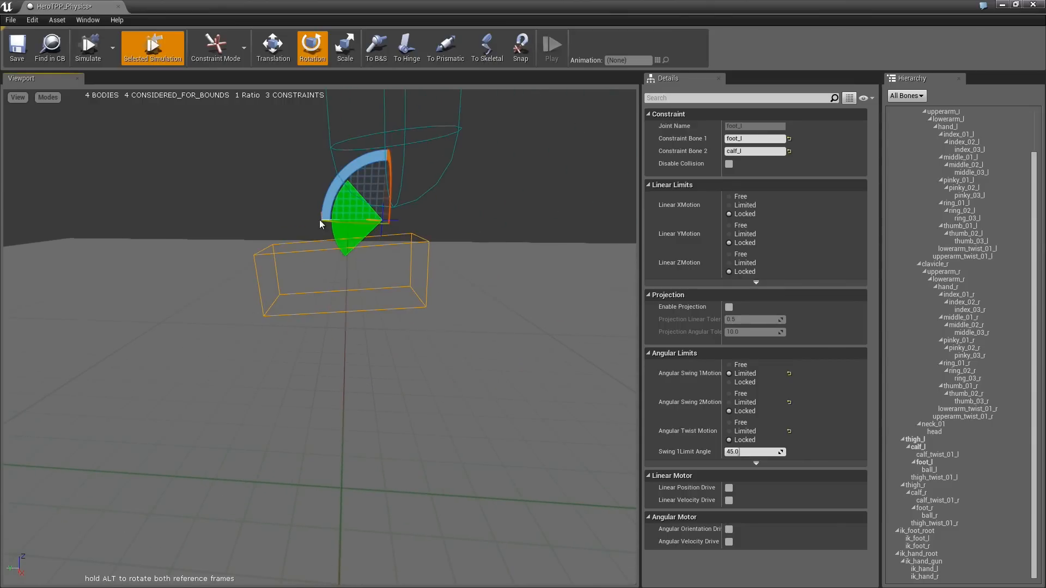
pyautogui.moveTo(379, 251)
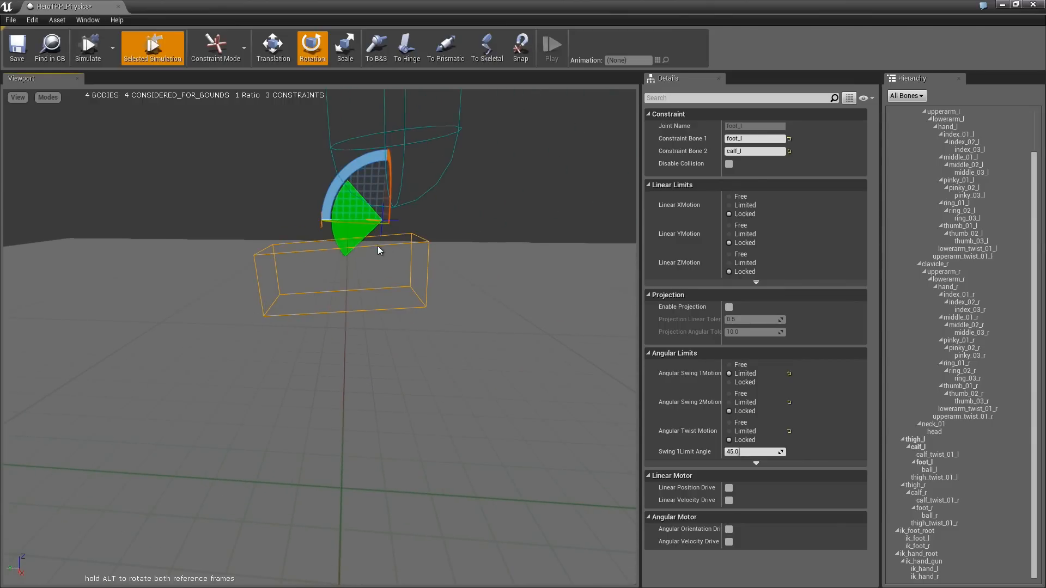
pyautogui.moveTo(423, 250)
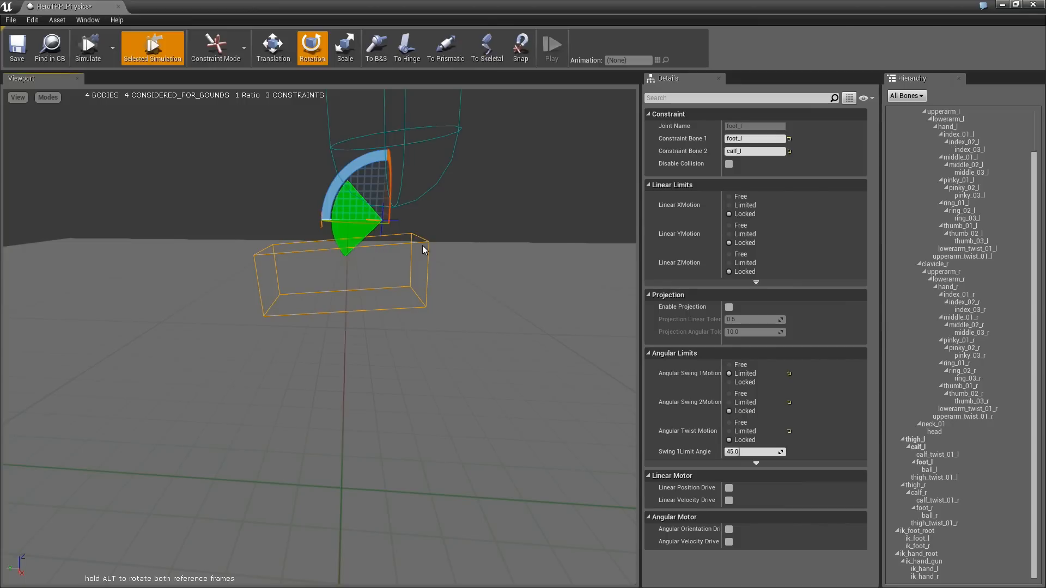
pyautogui.moveTo(354, 170)
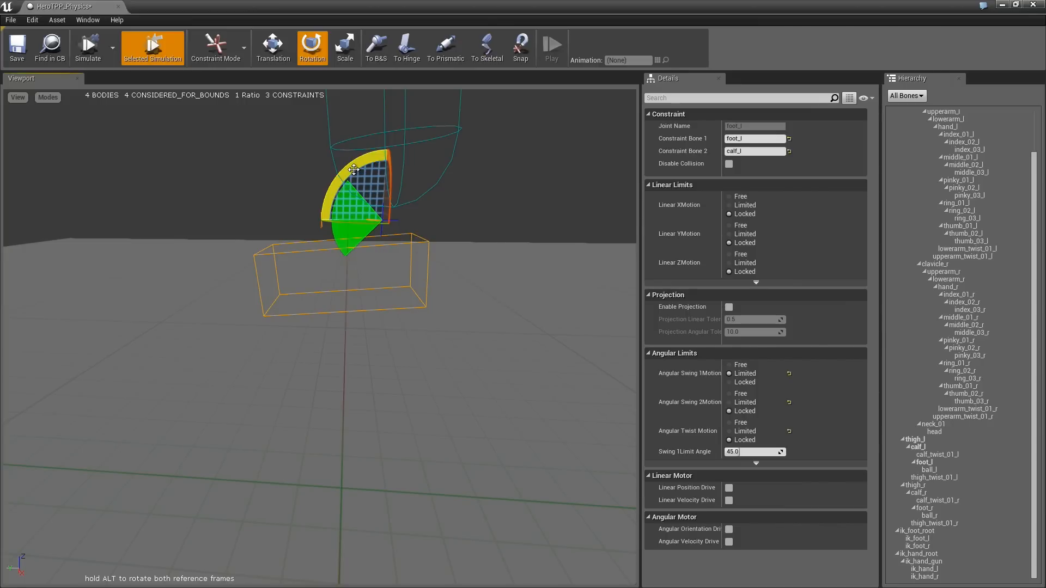
pyautogui.moveTo(297, 251)
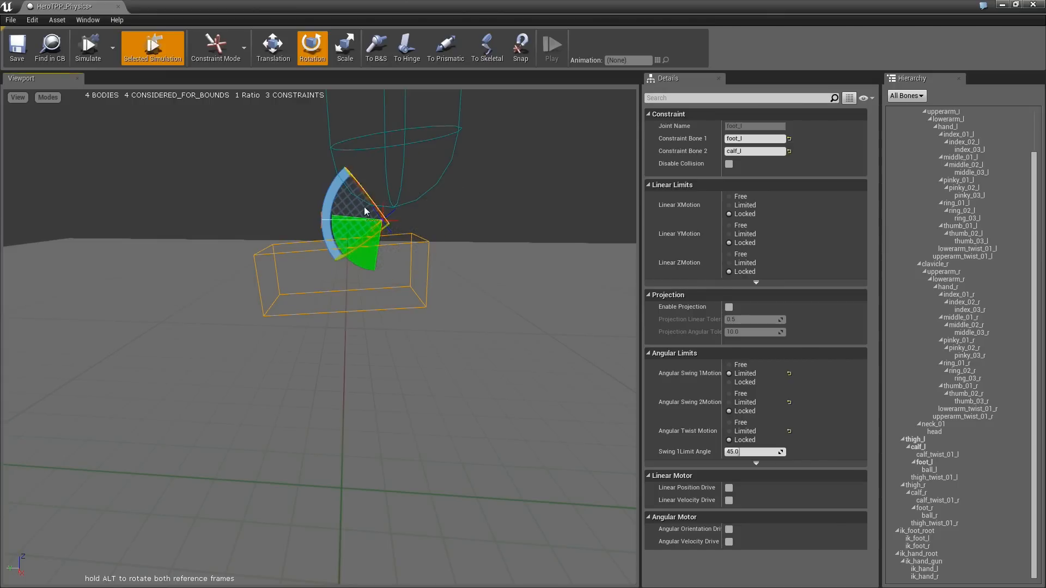
# Set the ankle's Angular Swing 2Motion to Limited at 45°
pyautogui.click(87, 47)
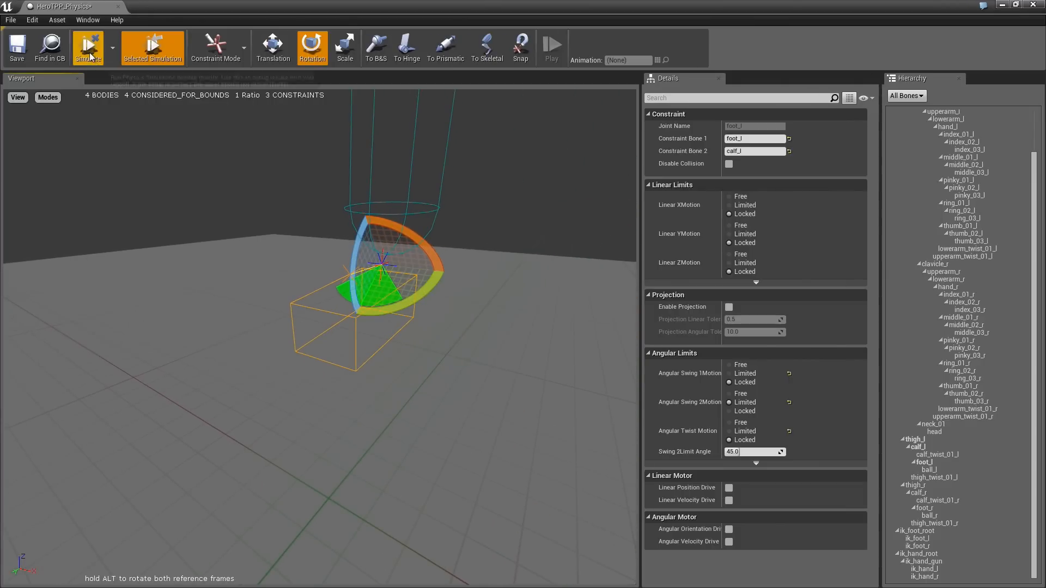
pyautogui.click(88, 48)
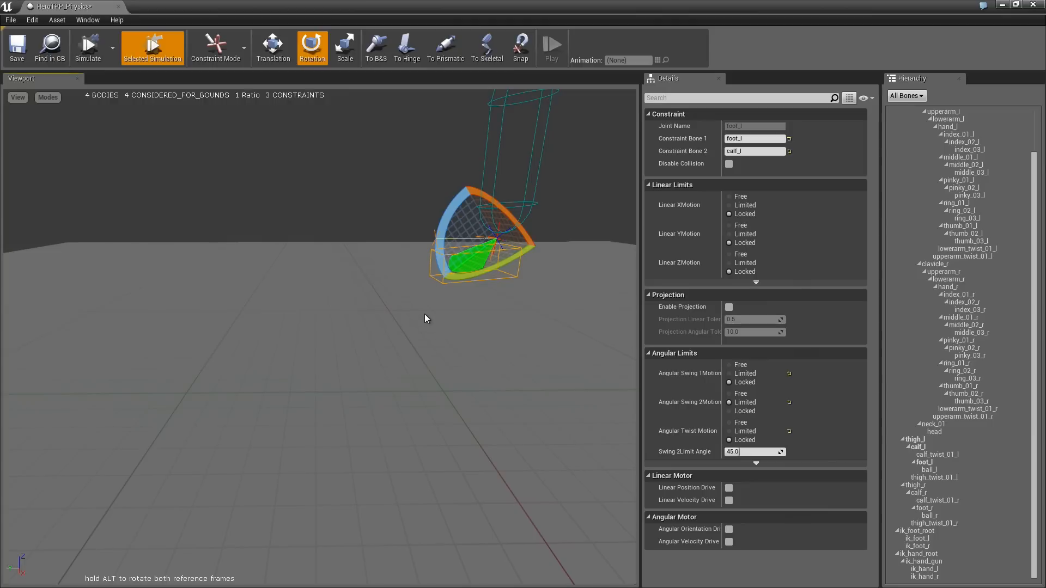
pyautogui.click(733, 373)
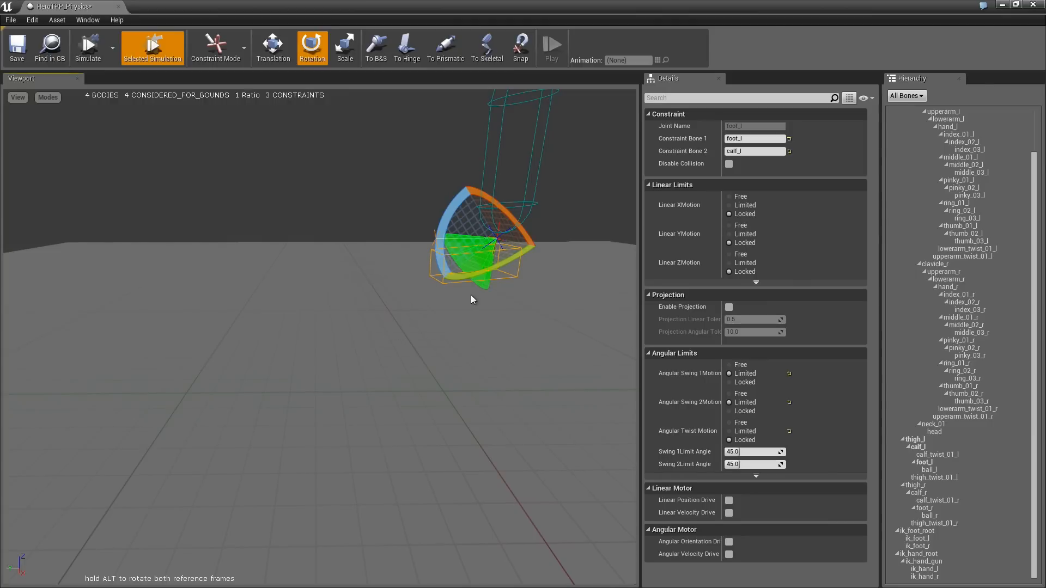
pyautogui.click(729, 410)
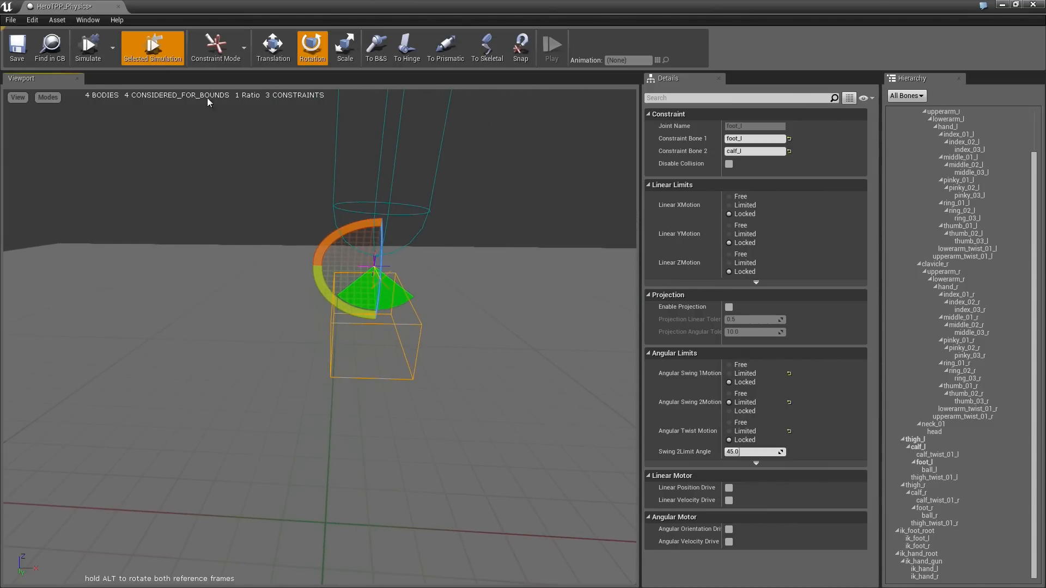
pyautogui.click(87, 47)
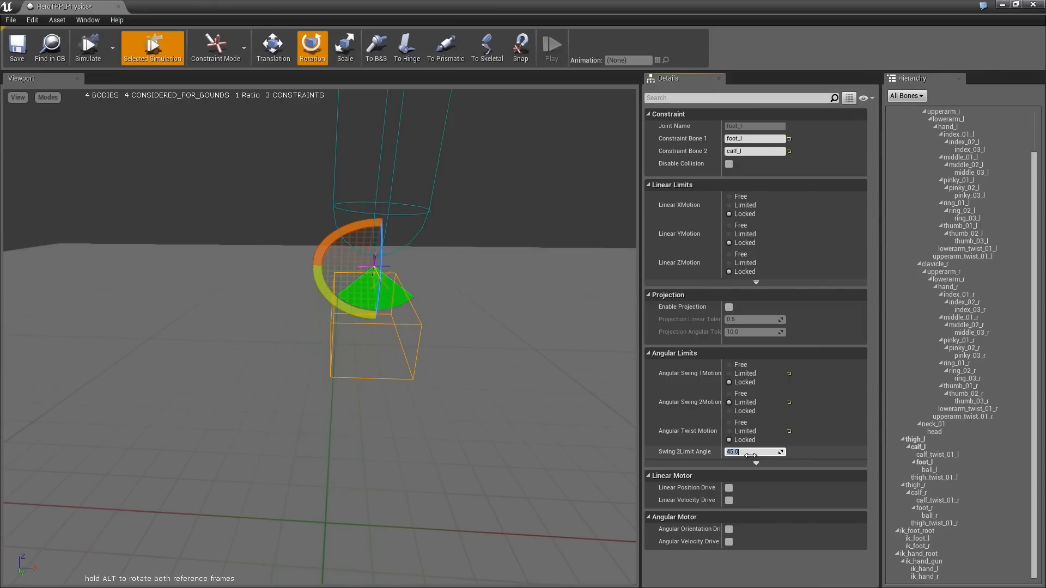
# Lower the ankle's Swing 2 limit to 25° and limit Swing 1 to 45°
pyautogui.click(87, 47)
pyautogui.write('25')
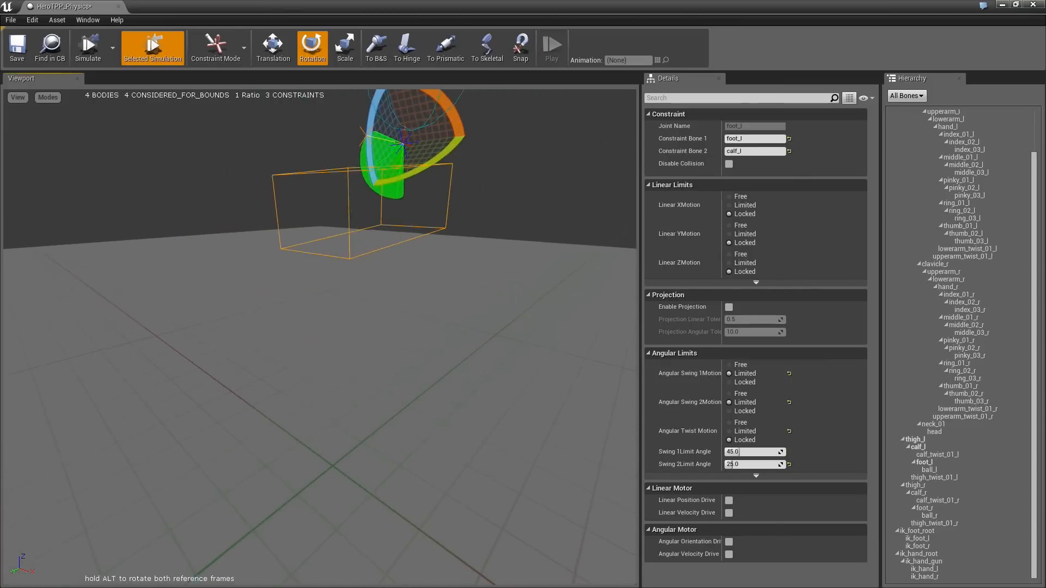
pyautogui.click(87, 47)
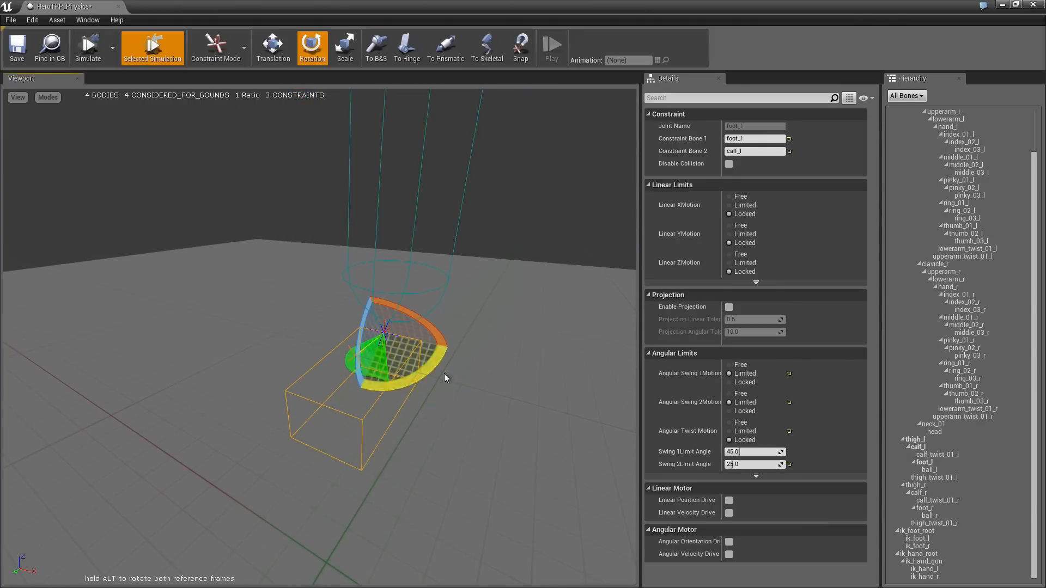
pyautogui.click(216, 47)
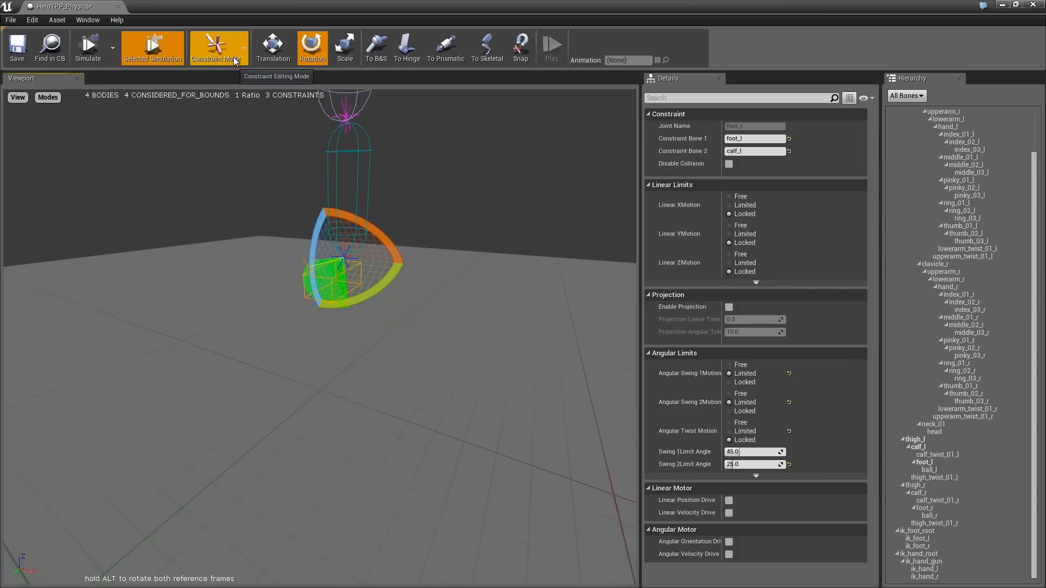
# Switch to Body Mode and simulate the selected thigh to test the angle-limited knee and ankle
pyautogui.click(208, 47)
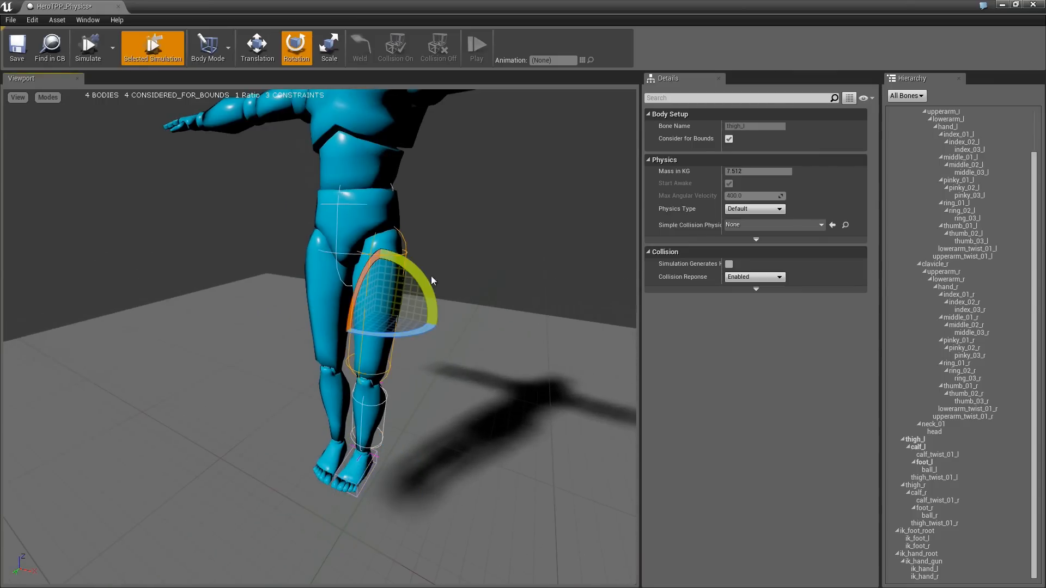
pyautogui.click(87, 47)
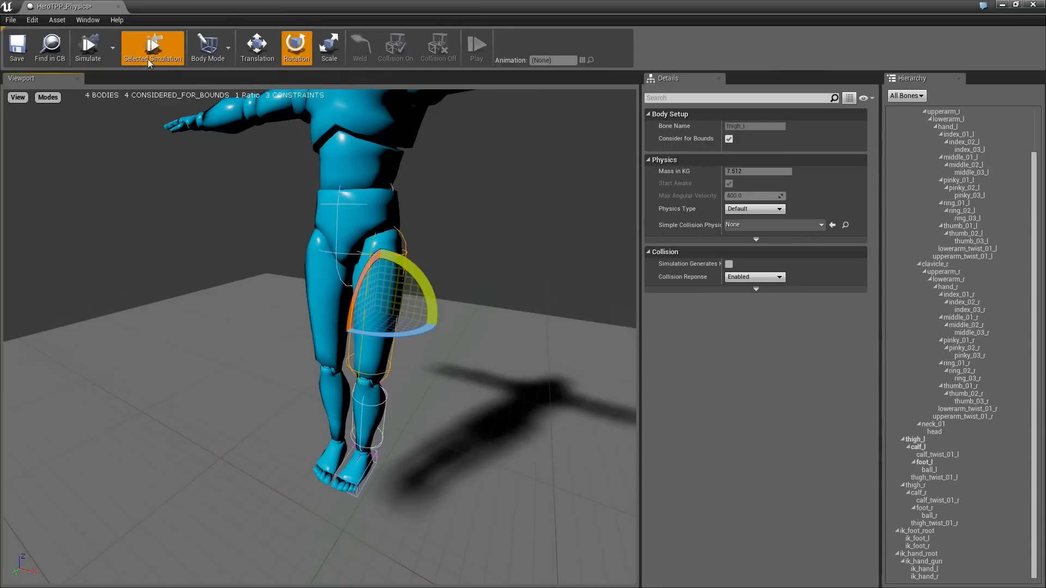
pyautogui.click(87, 47)
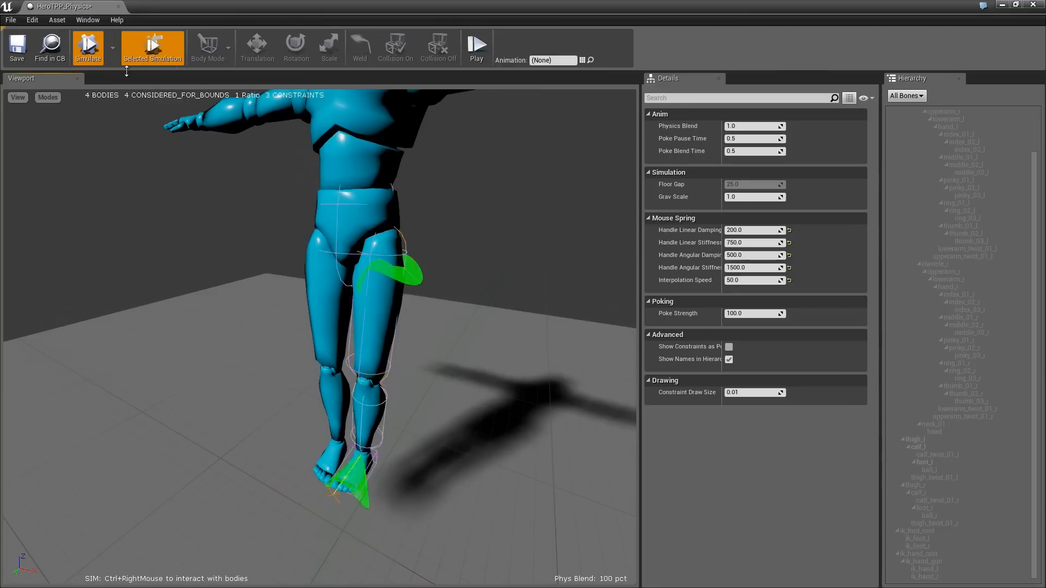